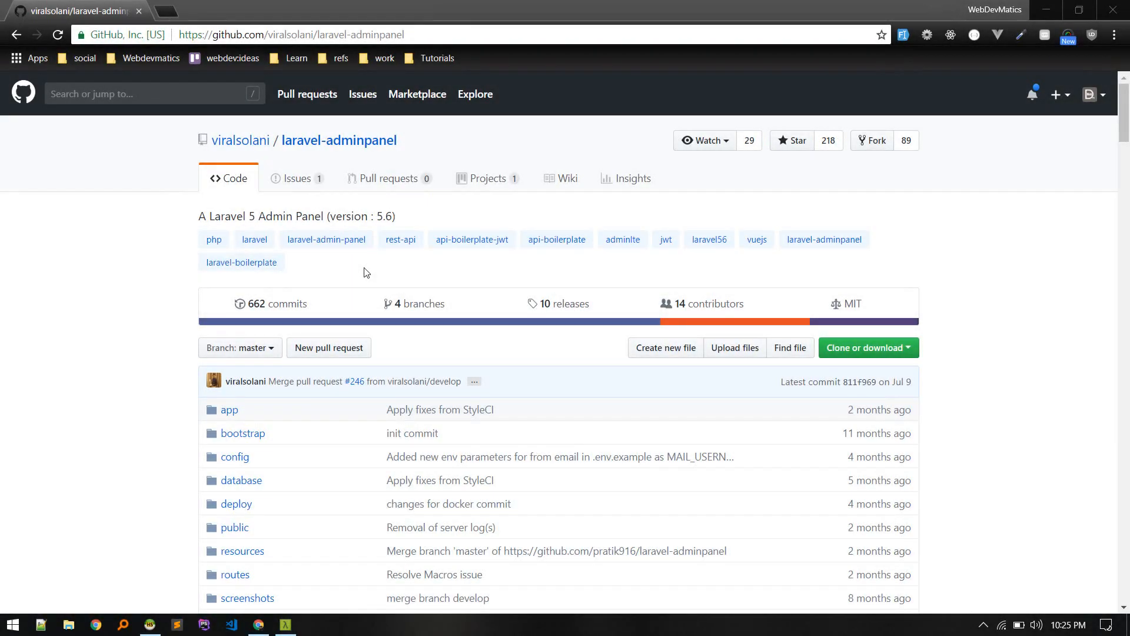
pyautogui.moveTo(28, 219)
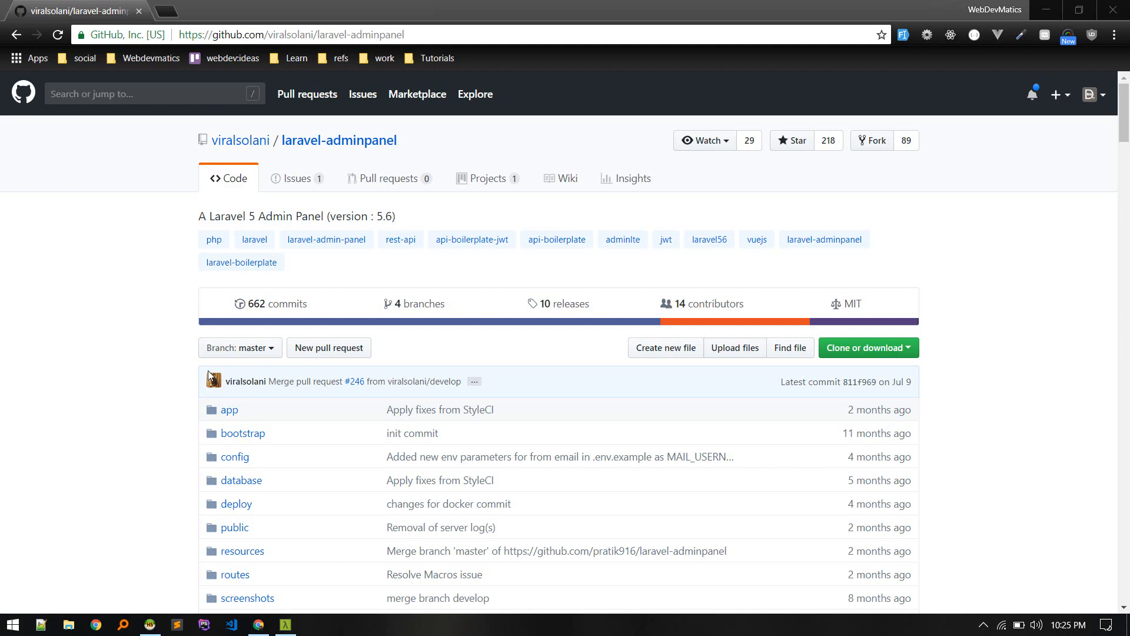
# Scroll through the laravel-adminpanel README and highlight its opening introduction sentence
pyautogui.scroll(-3)
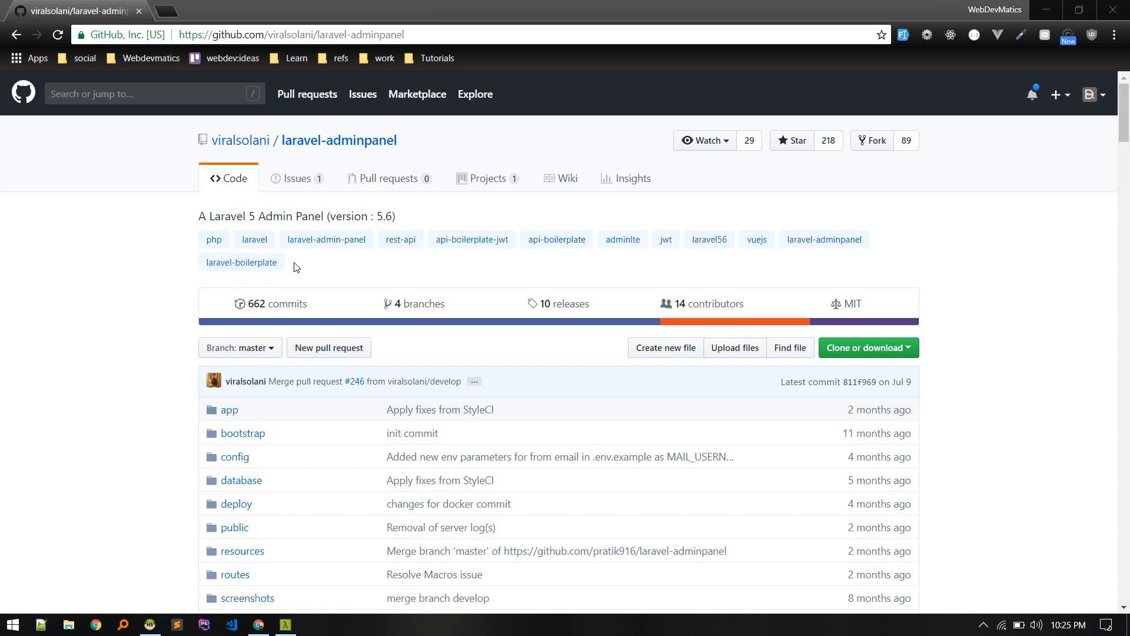
pyautogui.moveTo(304, 278)
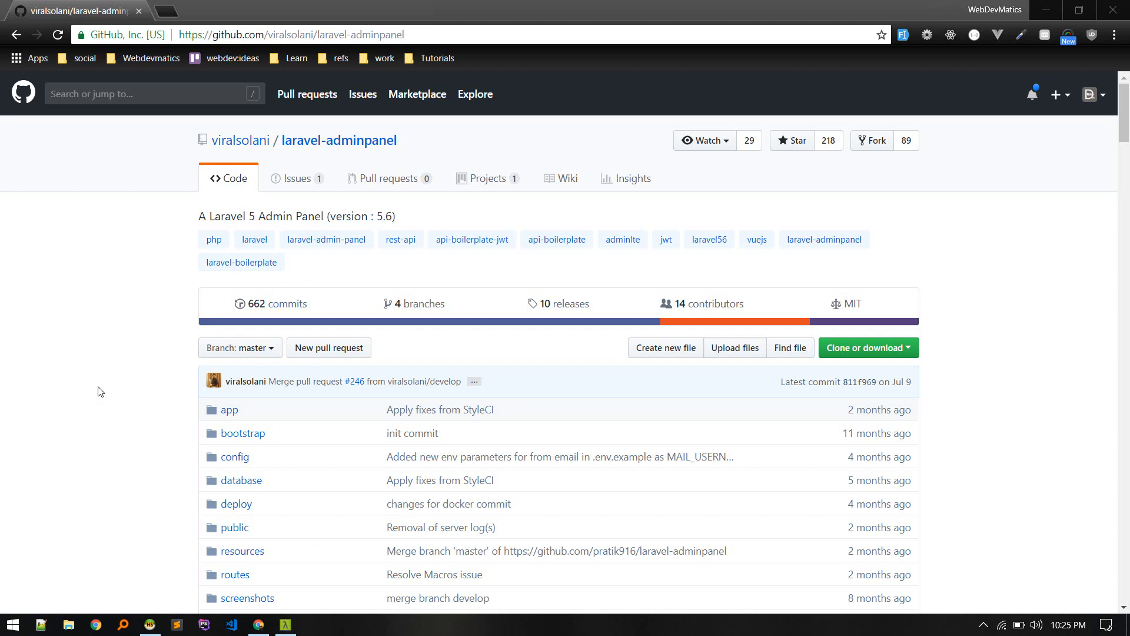
pyautogui.moveTo(131, 447)
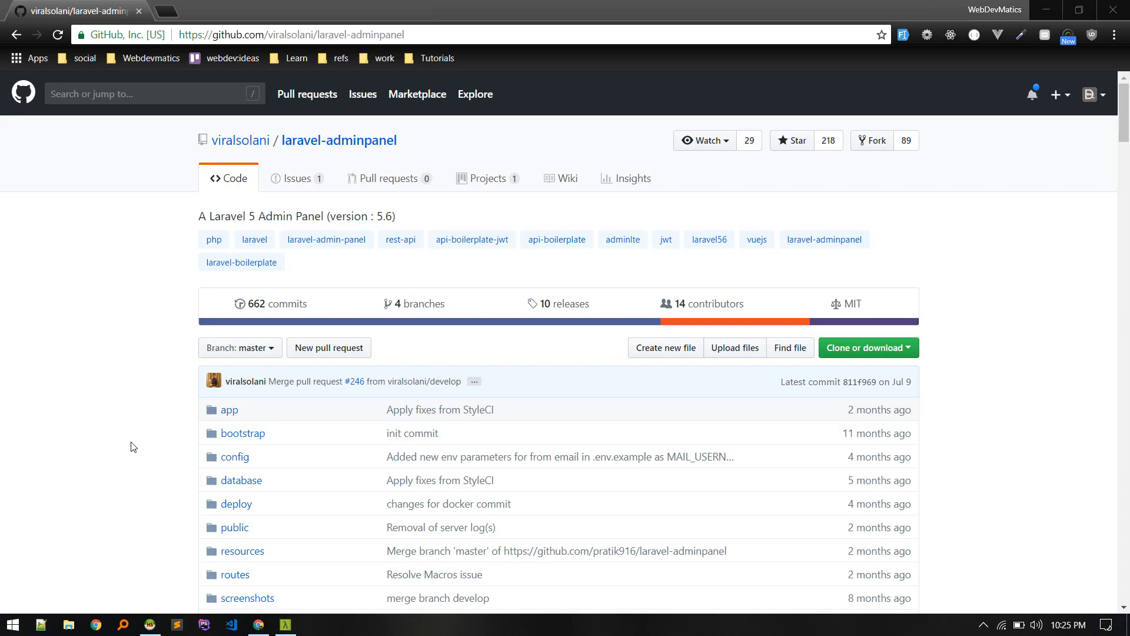
pyautogui.click(285, 624)
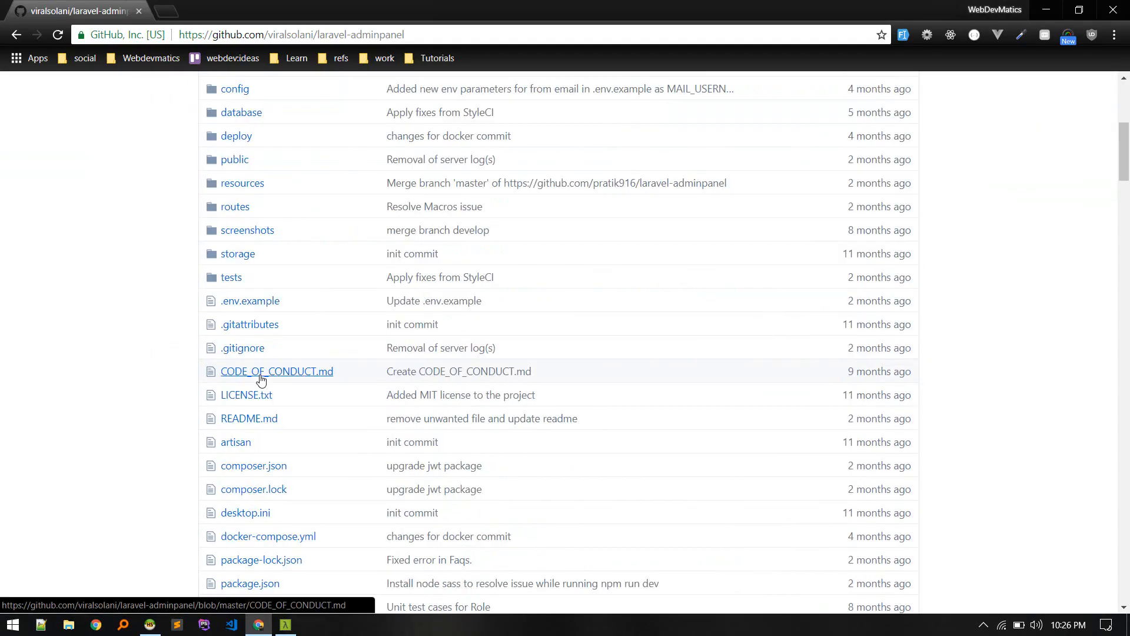
pyautogui.scroll(-3)
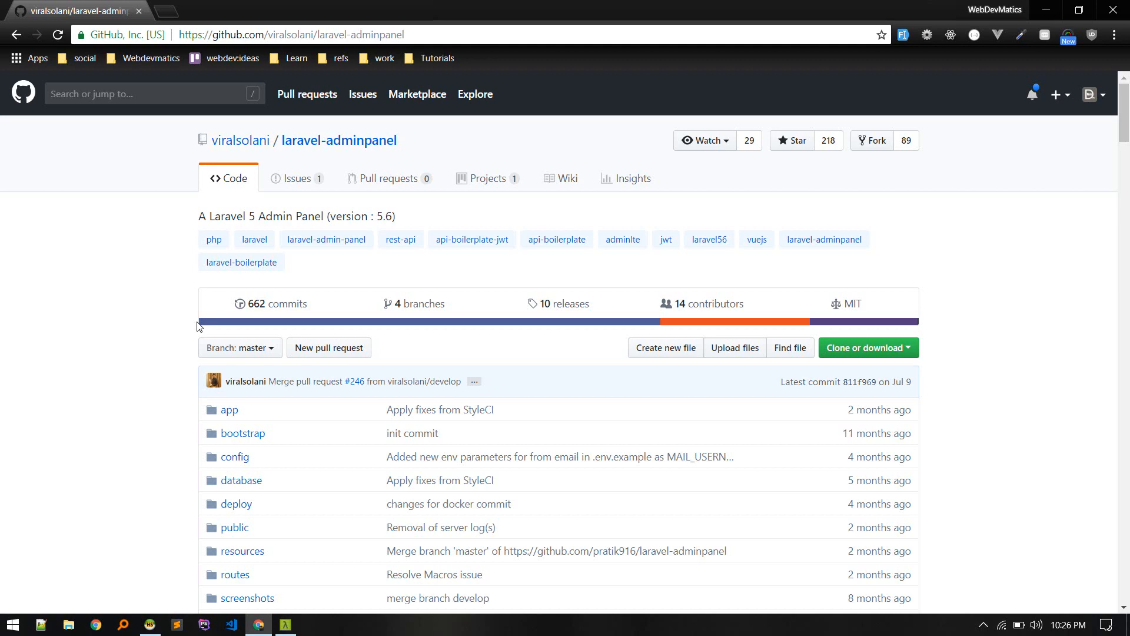
pyautogui.scroll(-3)
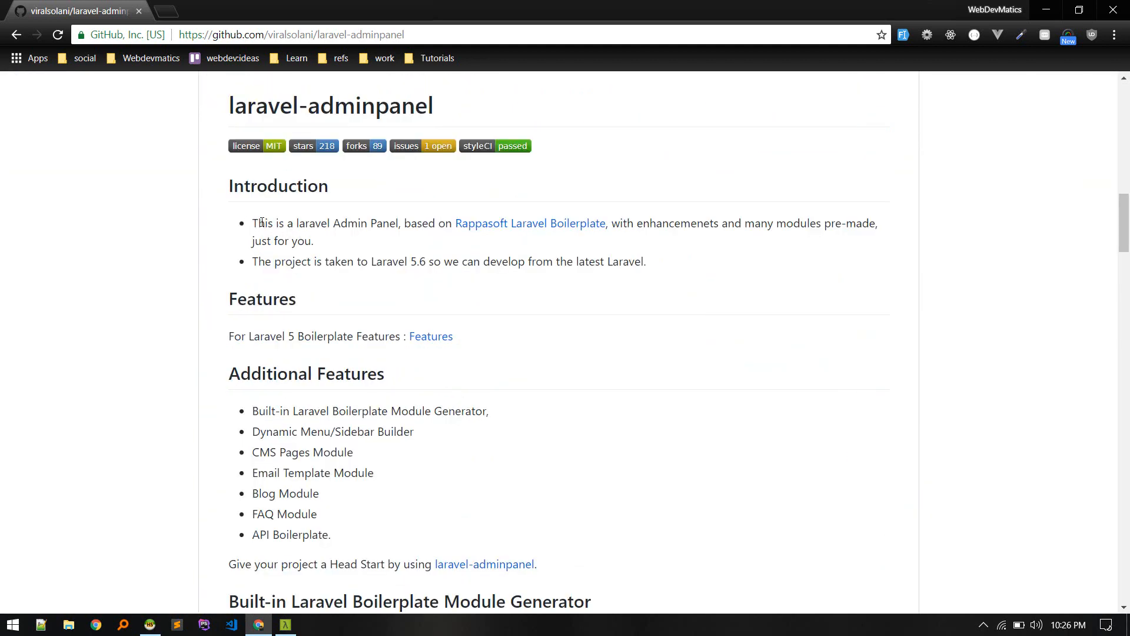
pyautogui.moveTo(258, 222); pyautogui.dragTo(390, 222)
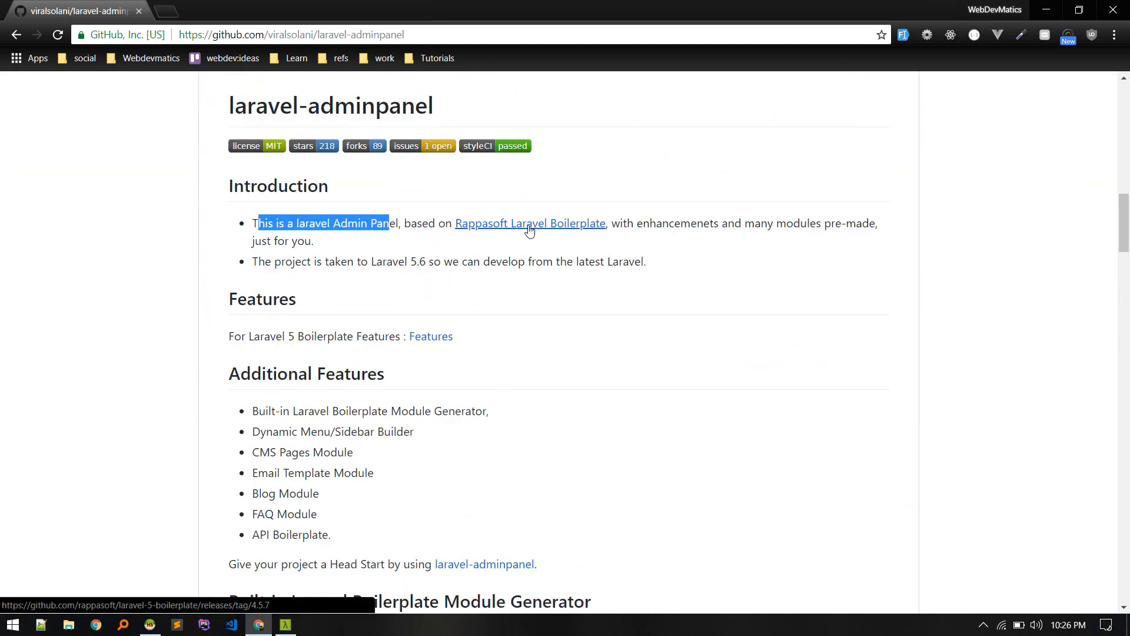
# Visit the Rappasoft Laravel Boilerplate site and its 5.5 documentation, then return to the repository tab
pyautogui.click(505, 223)
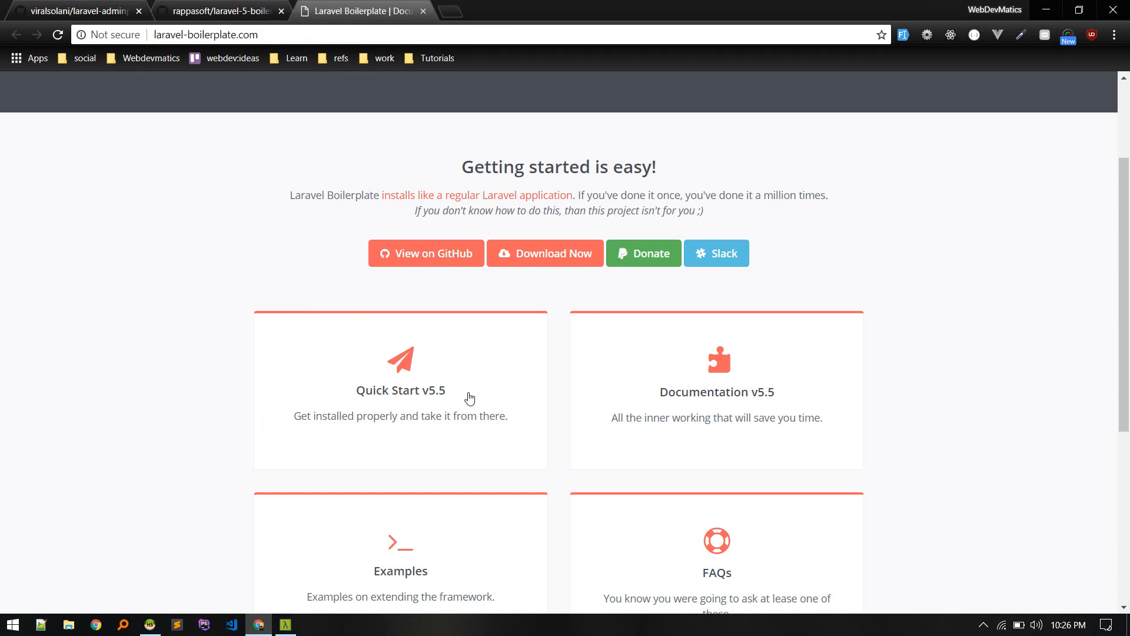
pyautogui.moveTo(107, 79)
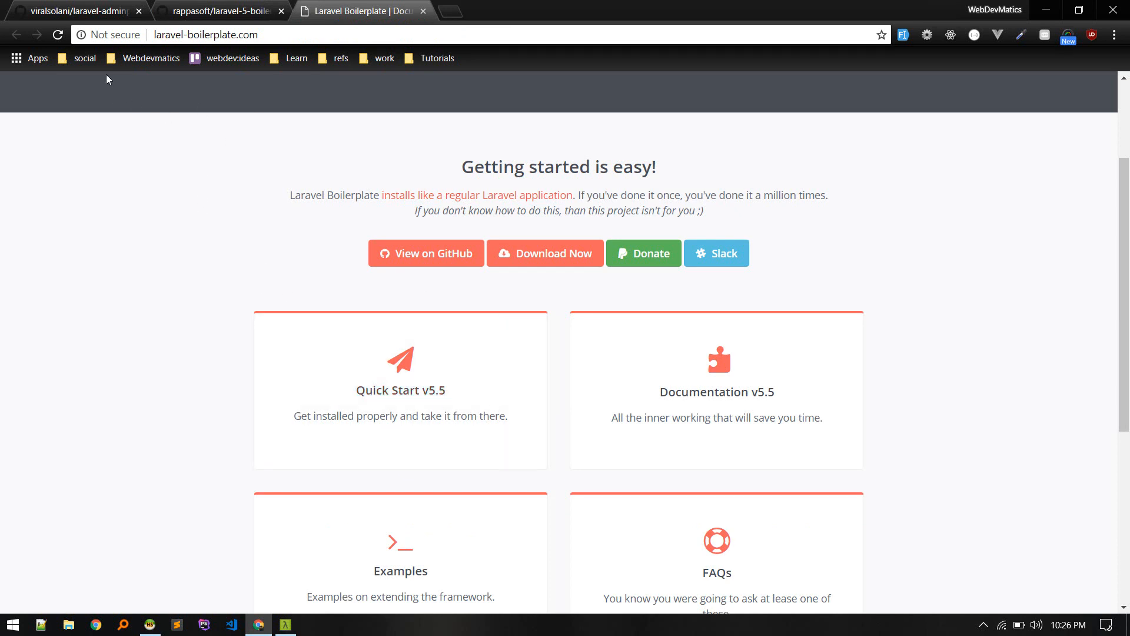
pyautogui.moveTo(441, 265)
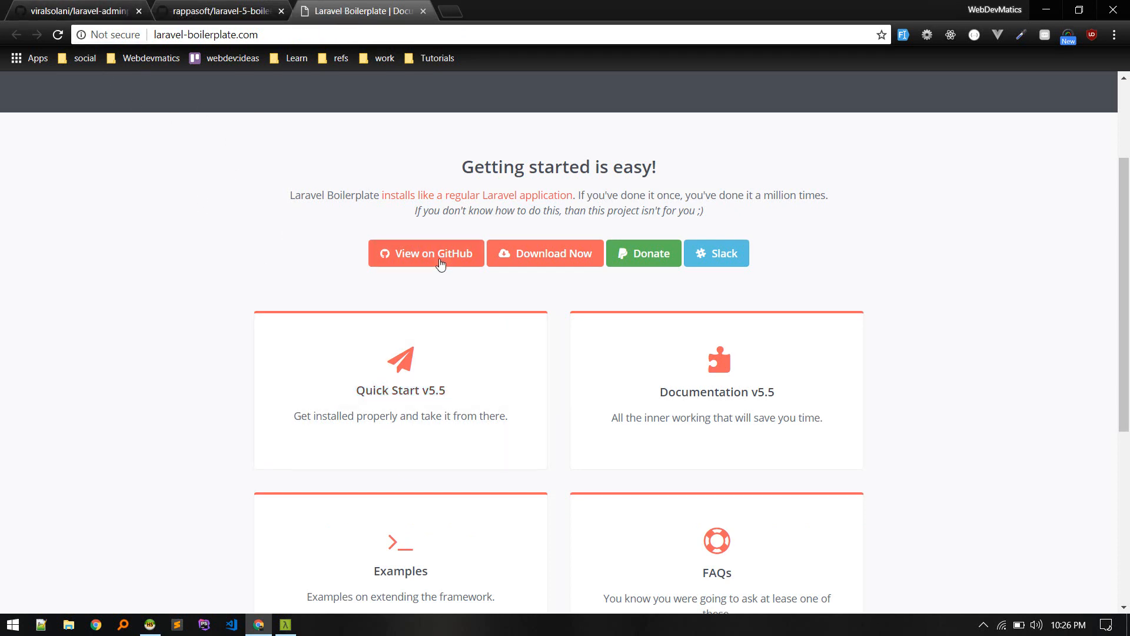
pyautogui.click(717, 391)
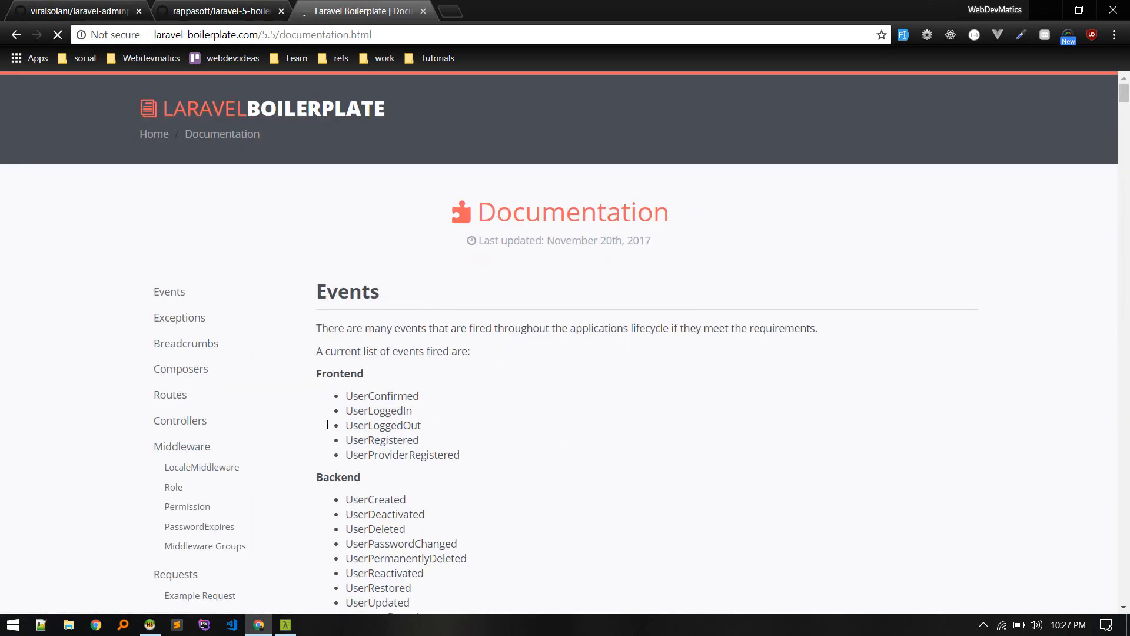
pyautogui.scroll(-3)
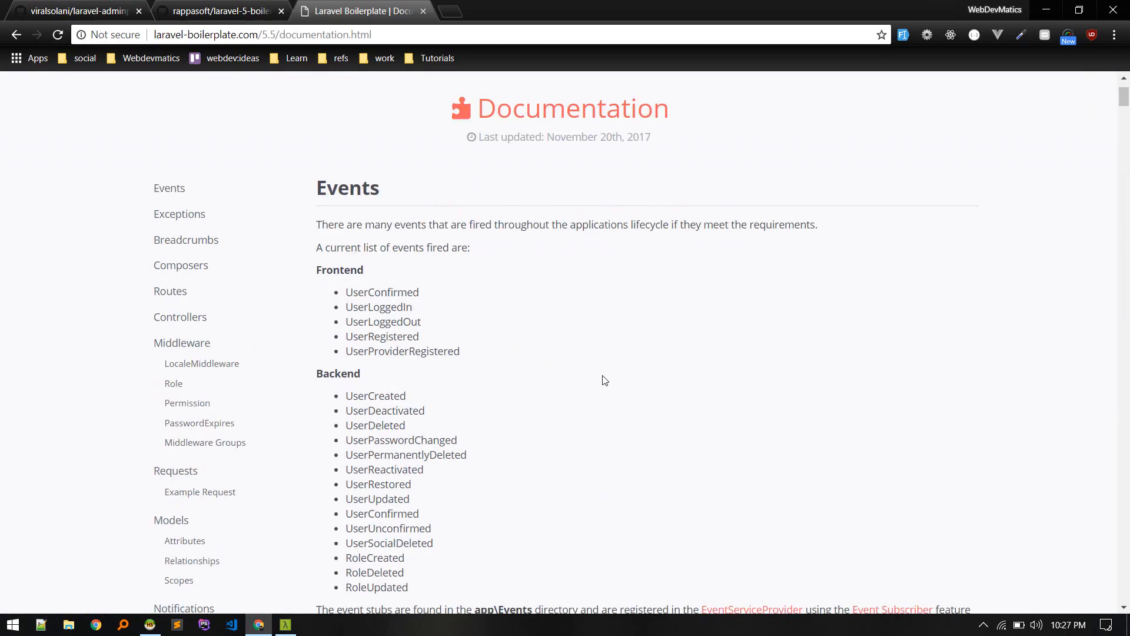
pyautogui.click(72, 11)
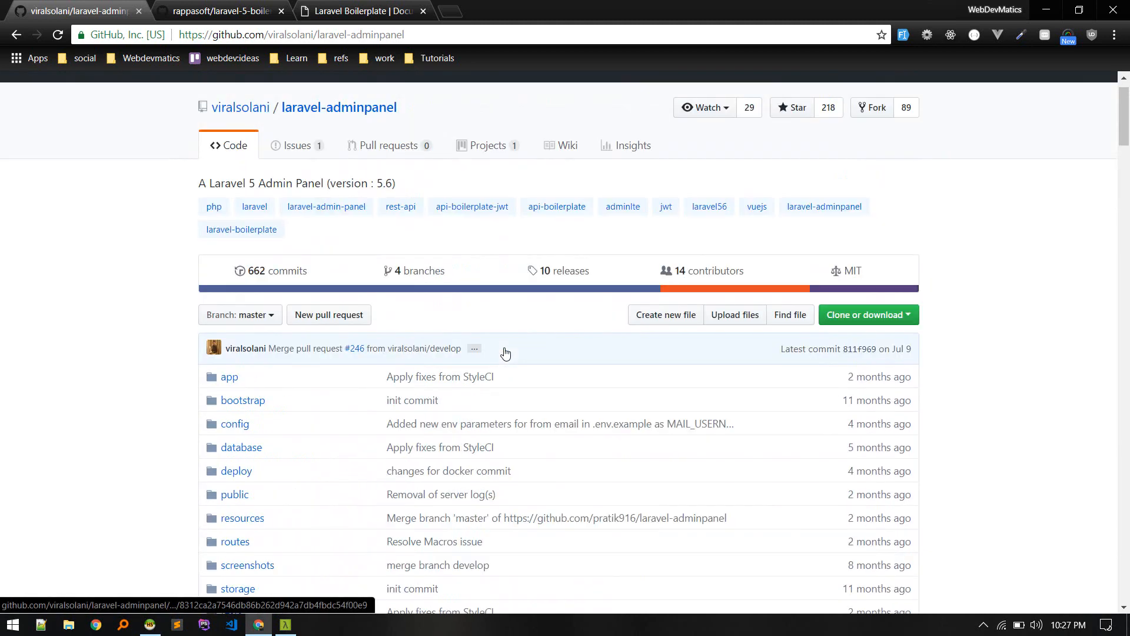
pyautogui.scroll(-3)
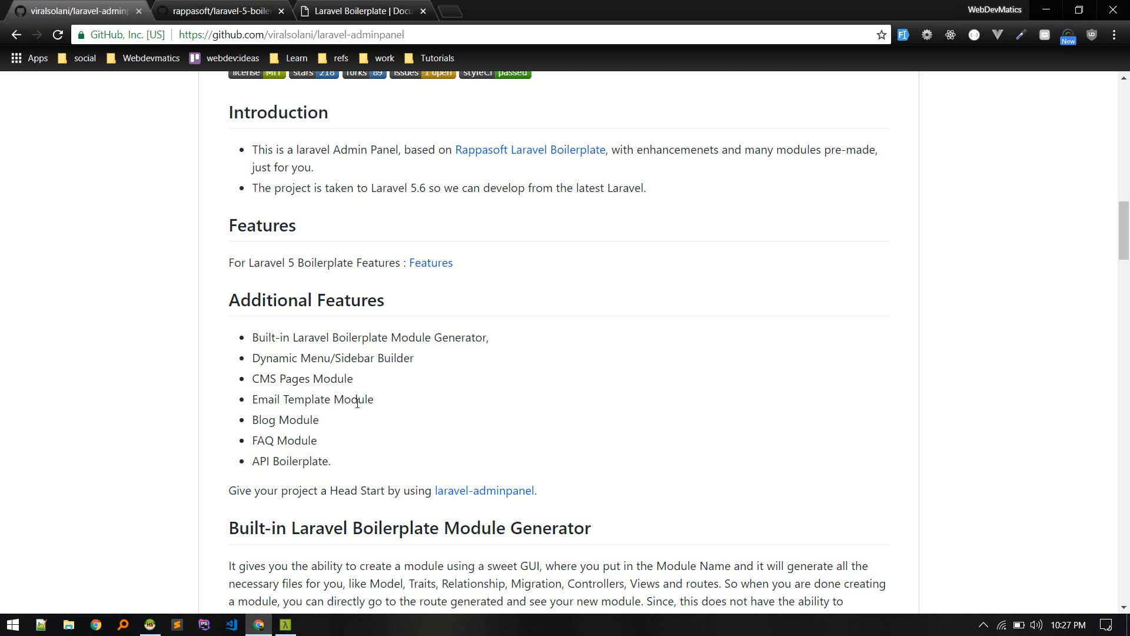
pyautogui.moveTo(309, 431)
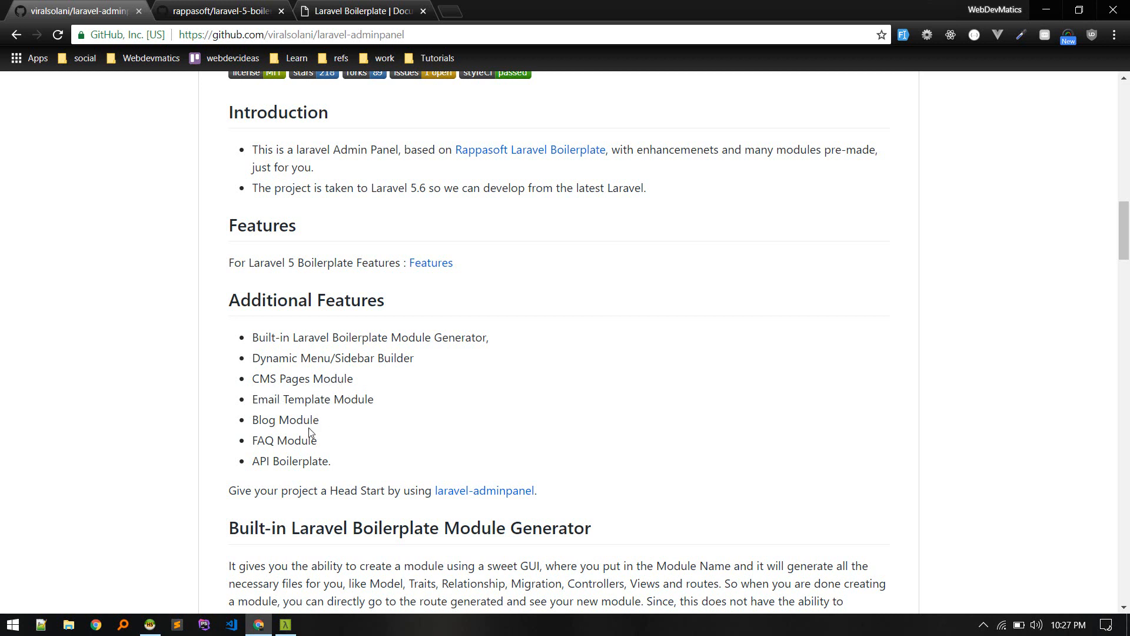
pyautogui.moveTo(362, 445)
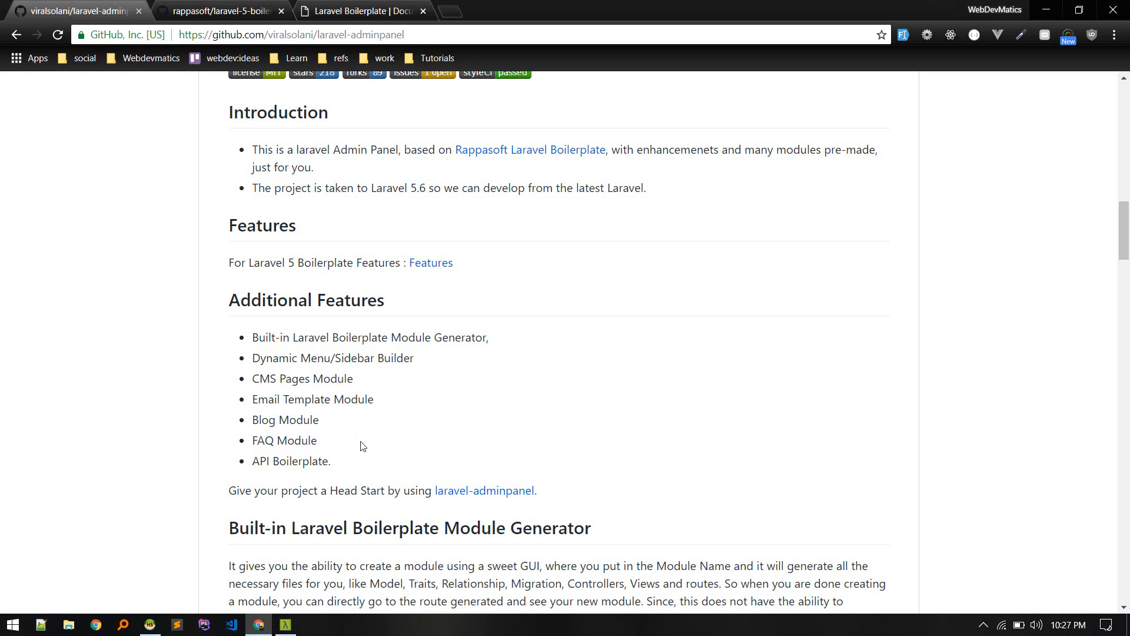
pyautogui.scroll(-3)
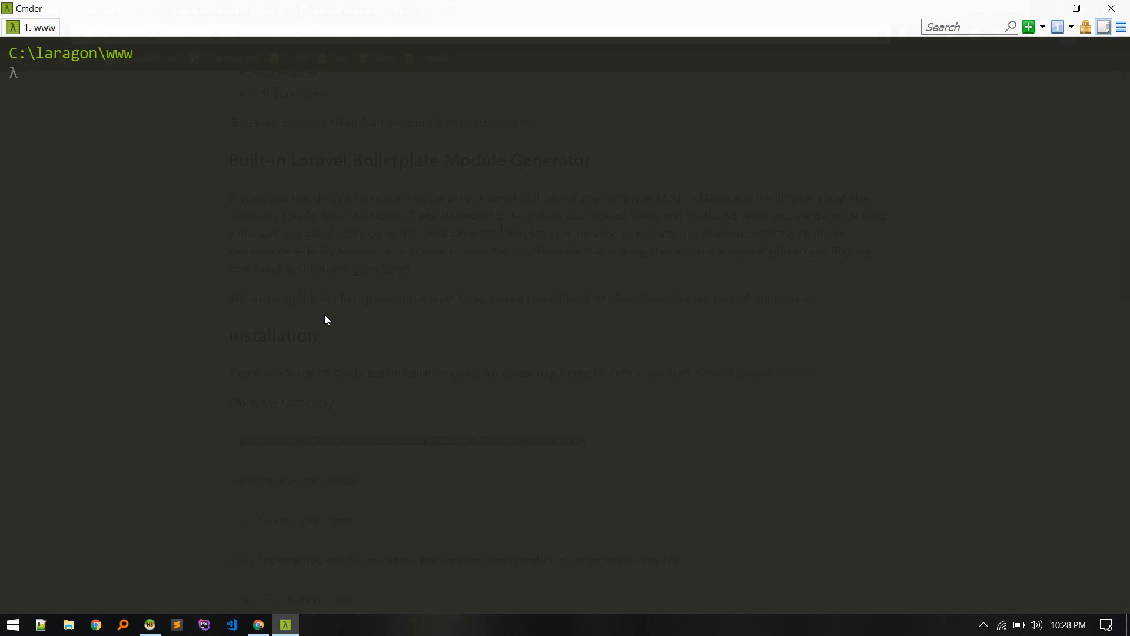
# Clone viralsolani/laravel-adminpanel from GitHub and cd into the laravel-adminpanel folder
pyautogui.write('git clone https://github.com/viralsolani/laravel-adminpanel.git')
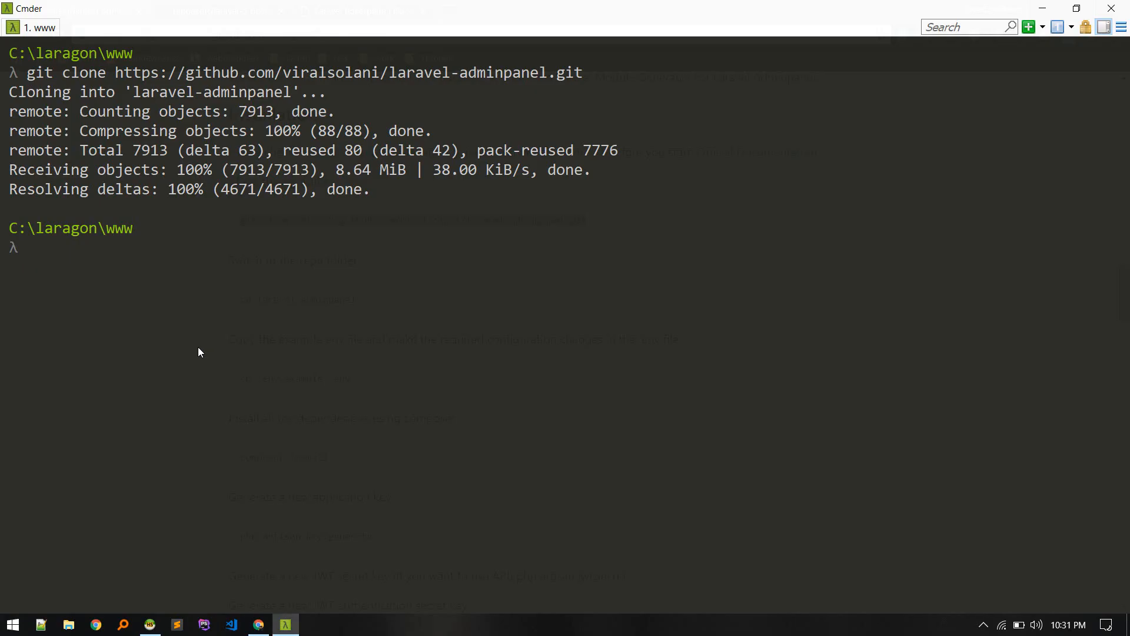
pyautogui.write('cd lara')
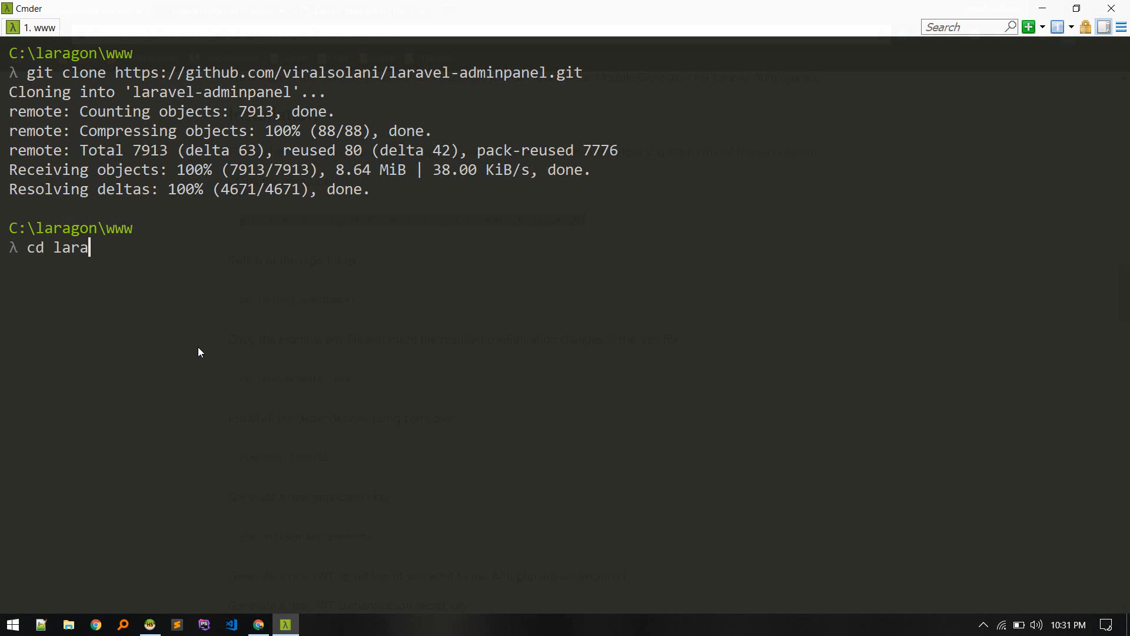
pyautogui.write('vel-a')
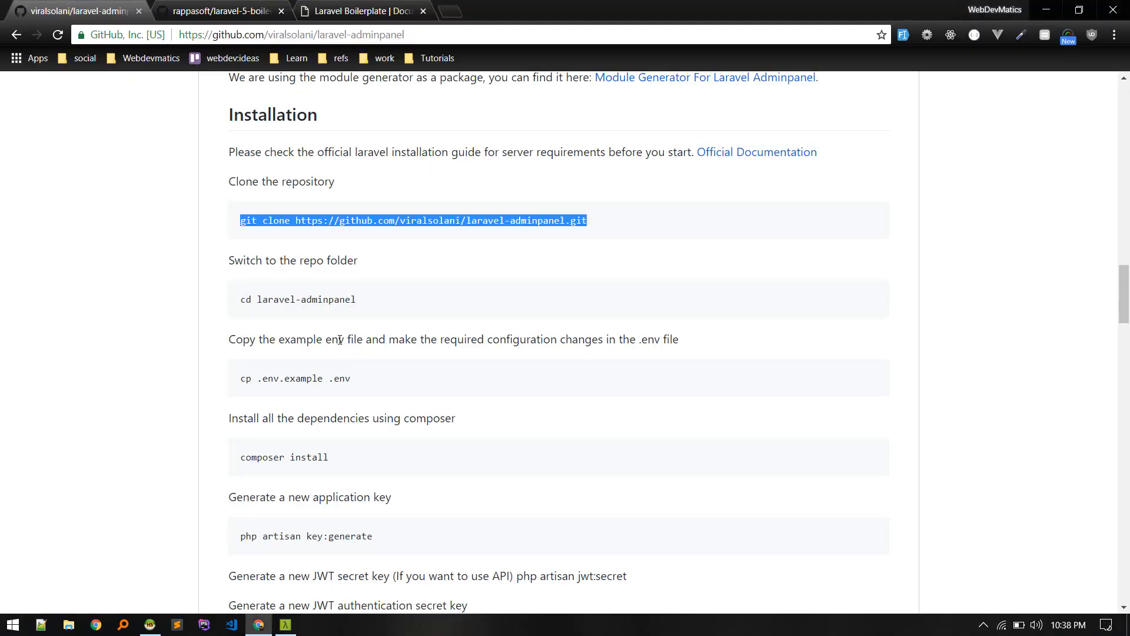
# Run the artisan key generate command and select the README's 'php artisan jwt:secret' command
pyautogui.click(285, 624)
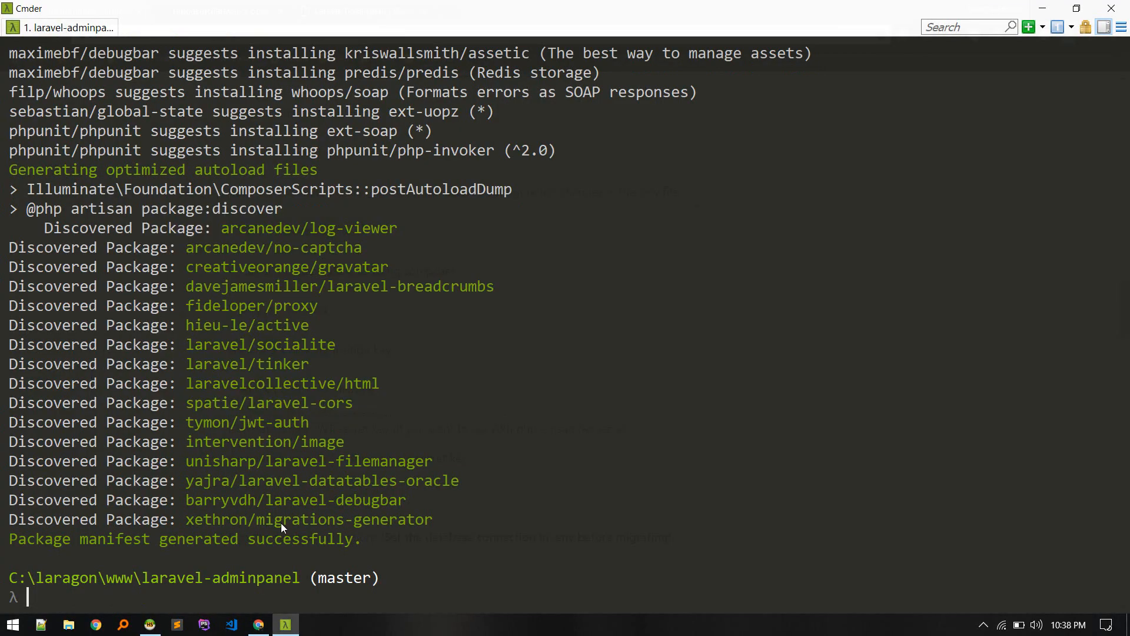
pyautogui.write('pa')
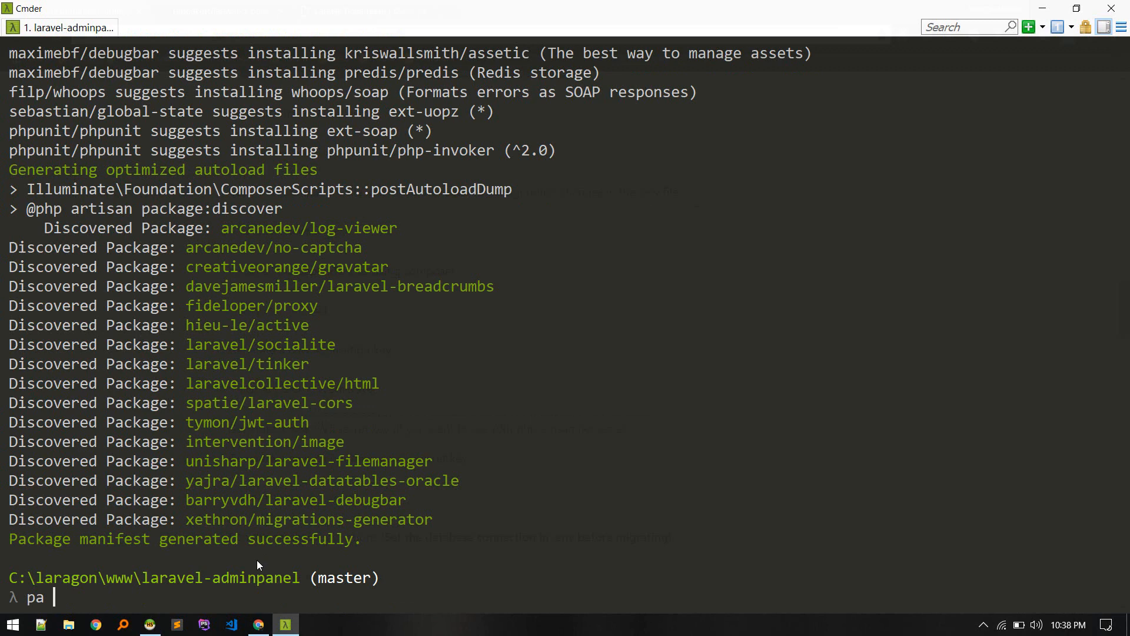
pyautogui.write('key:gee')
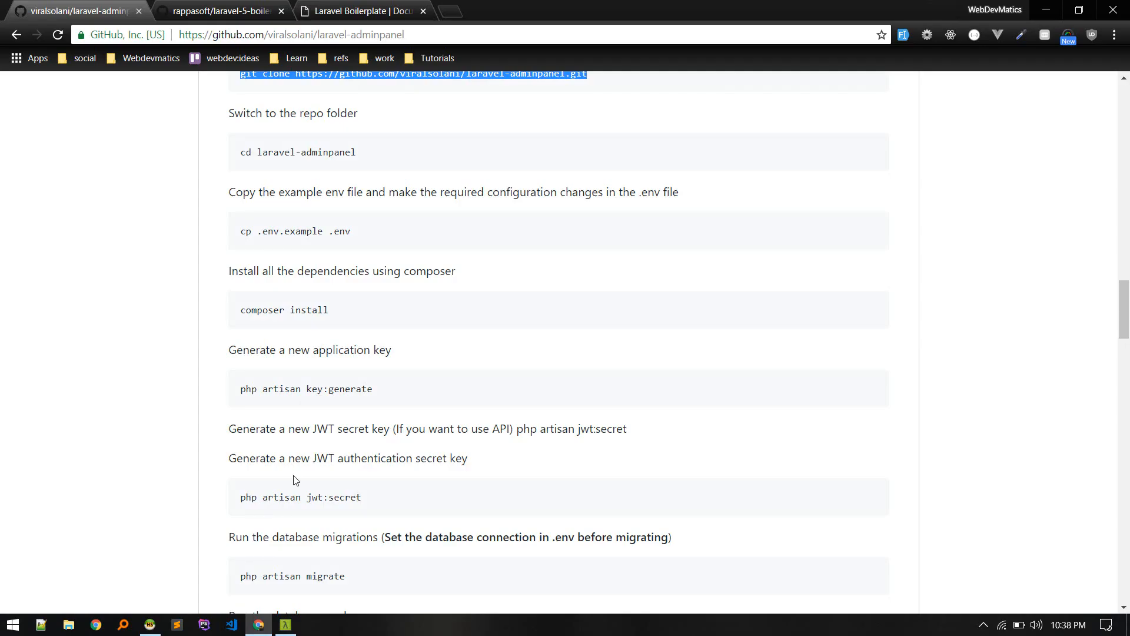
pyautogui.scroll(-3)
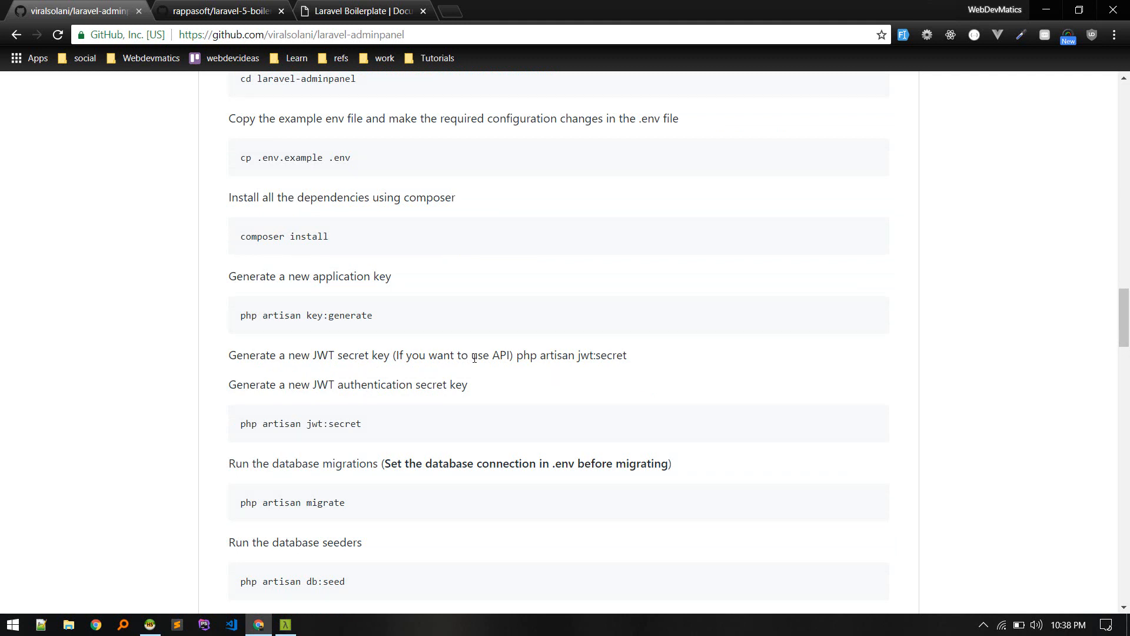
pyautogui.moveTo(471, 355); pyautogui.dragTo(627, 355)
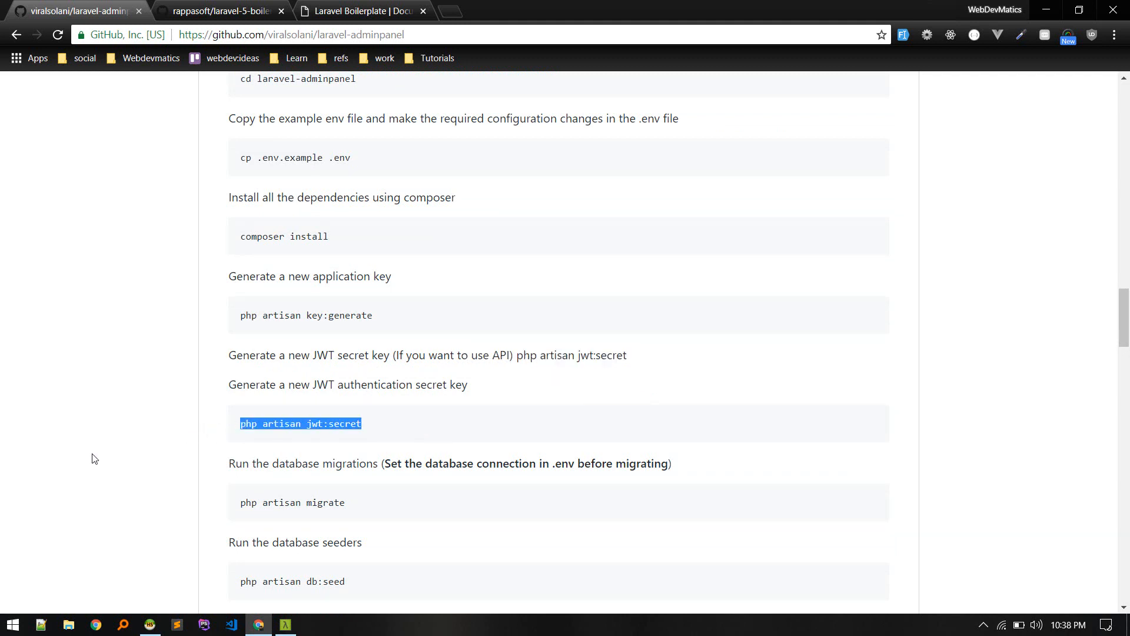
# Review the remaining README setup steps and launch the project in VS Code with 'code .'
pyautogui.scroll(-3)
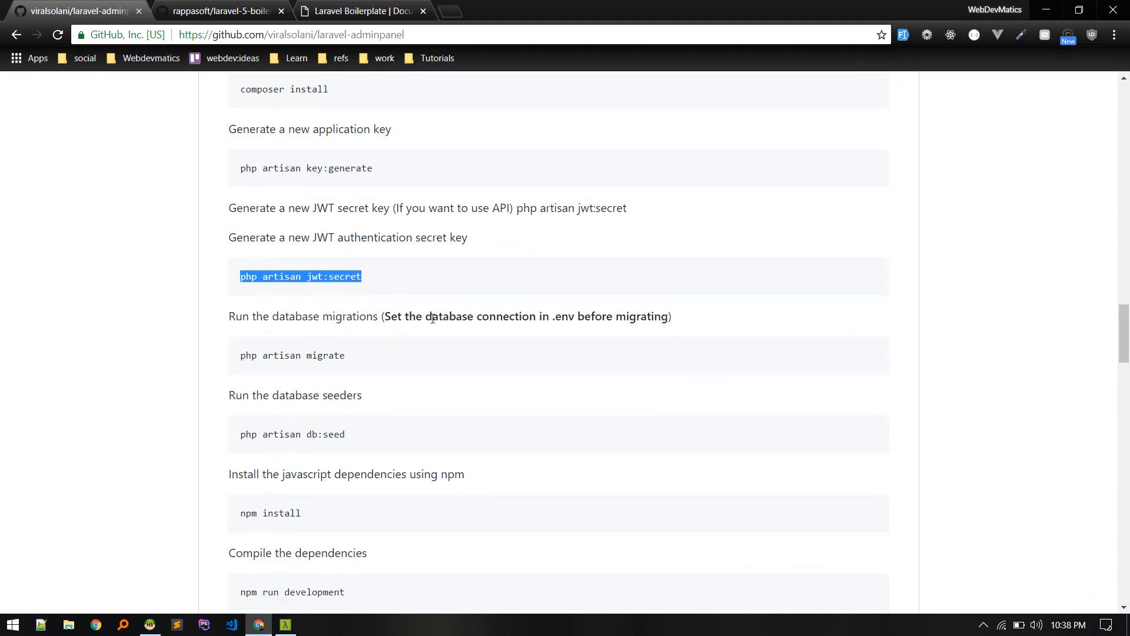
pyautogui.moveTo(714, 322)
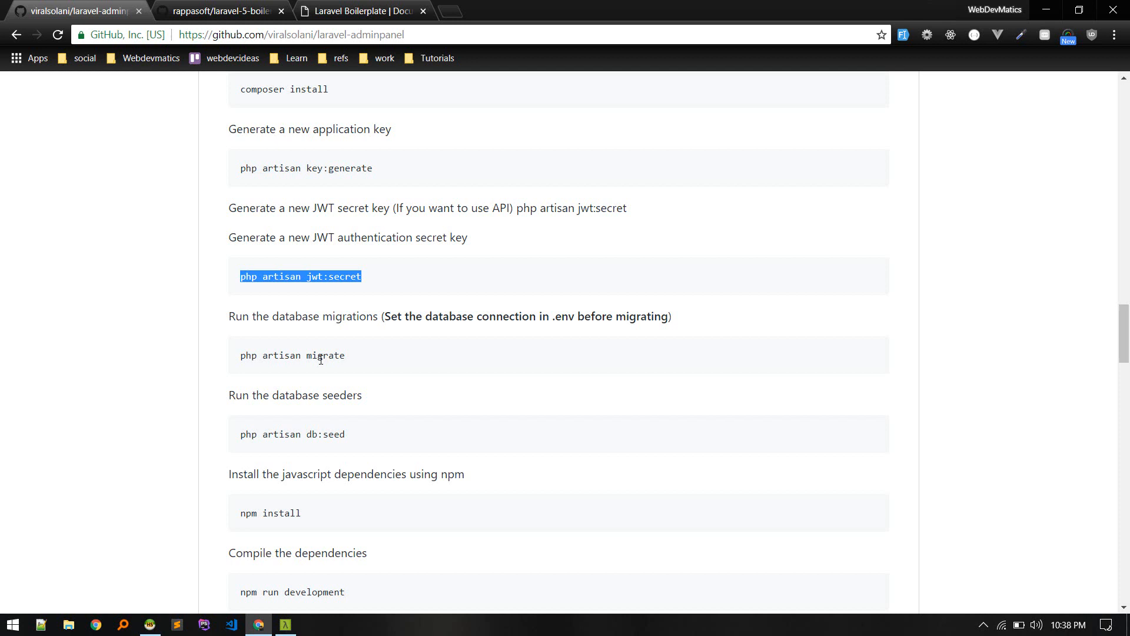
pyautogui.scroll(-3)
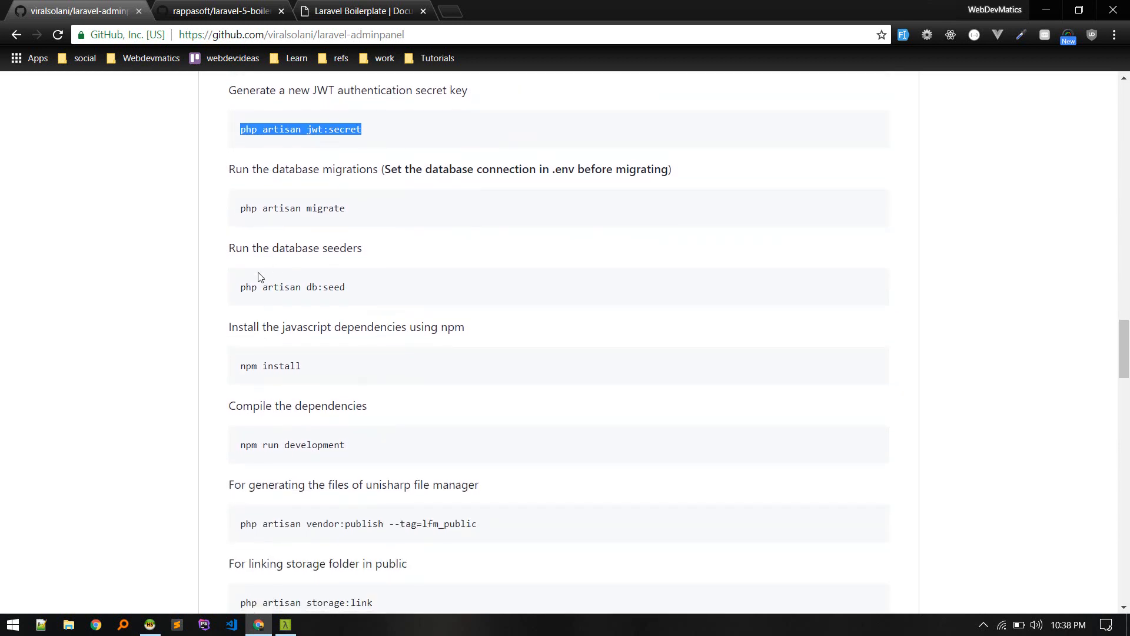
pyautogui.doubleClick(292, 207)
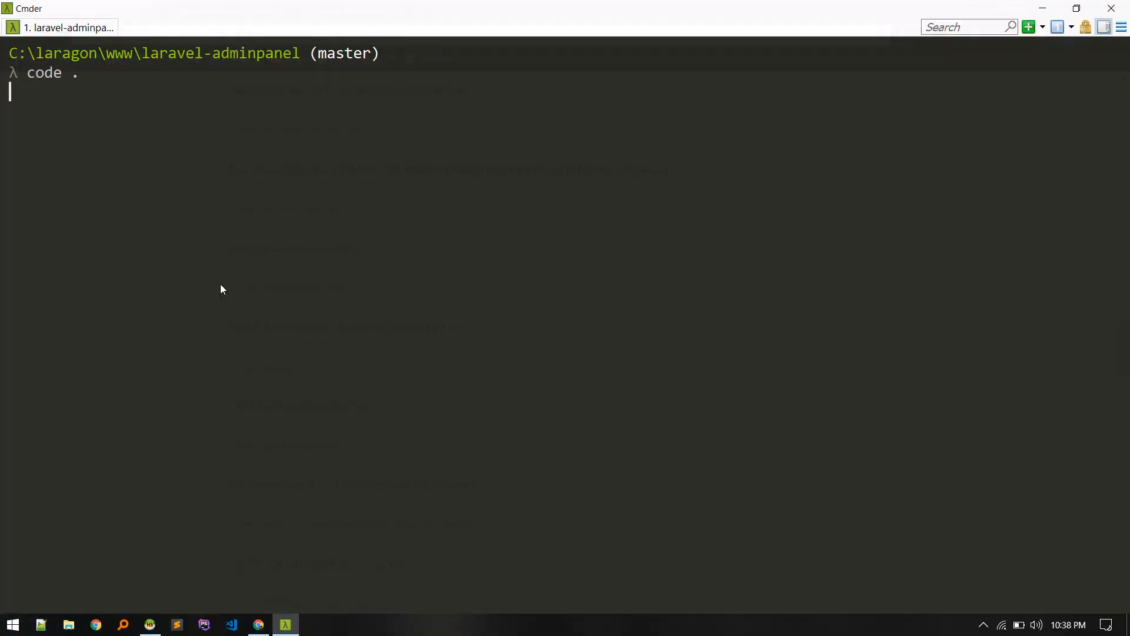
pyautogui.press('Enter')
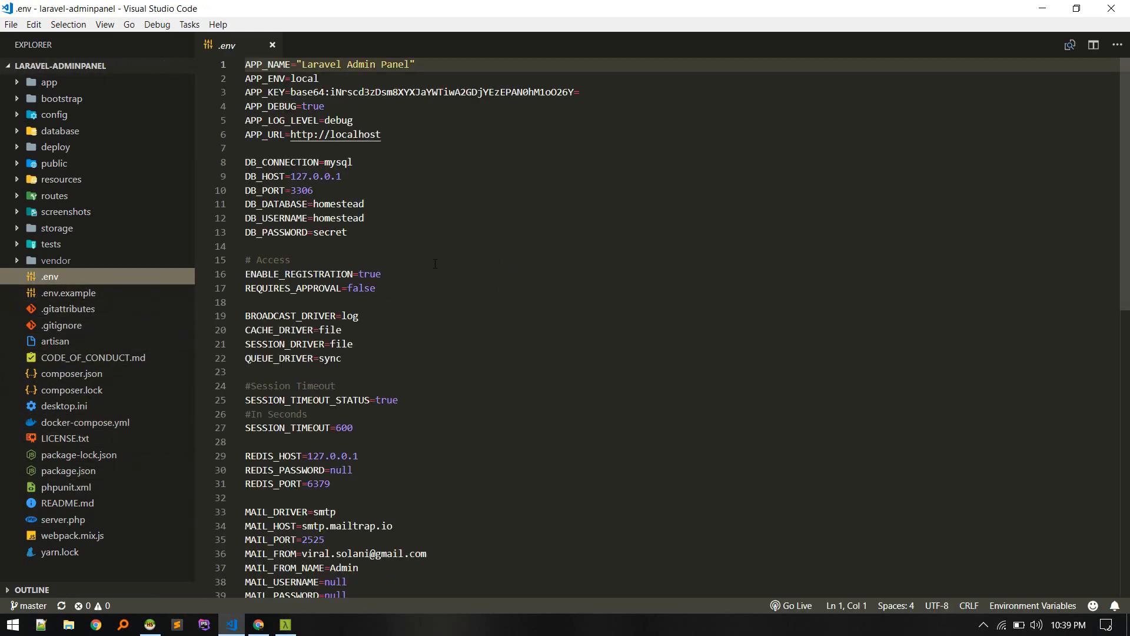
# Set .env DB_DATABASE to testdb with user root and empty password, then bring up the integrated terminal
pyautogui.doubleClick(337, 204)
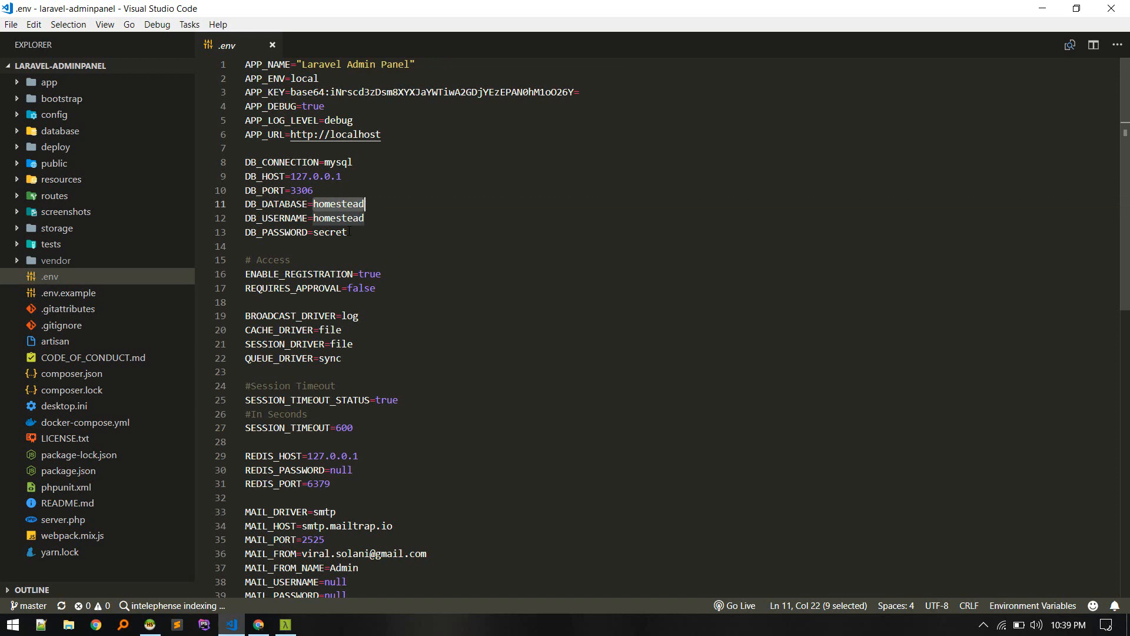
pyautogui.write('e')
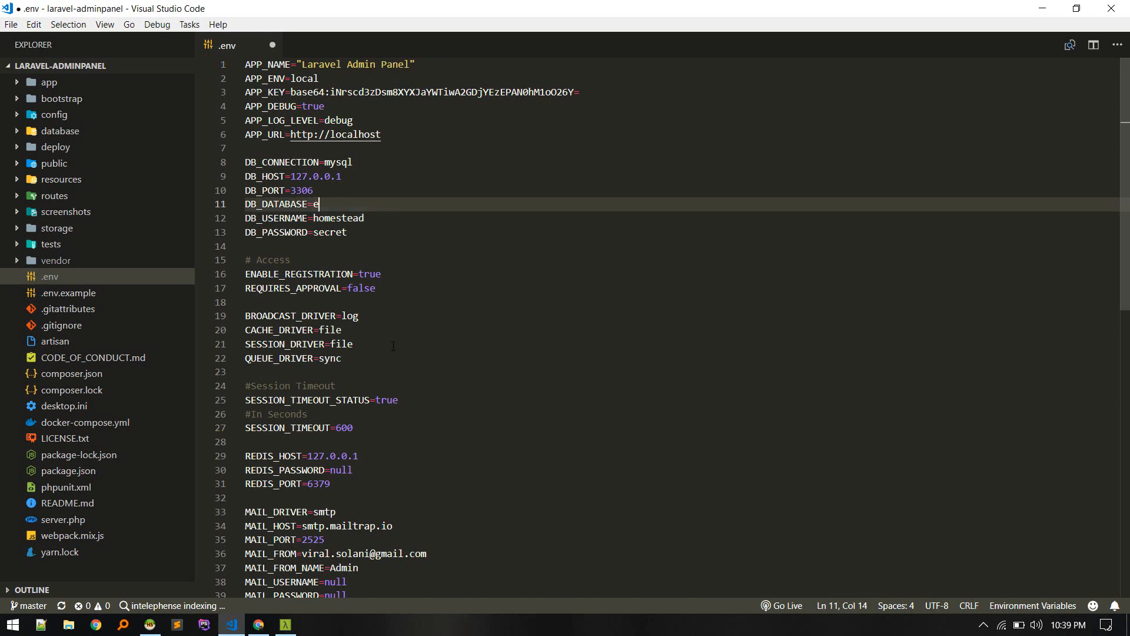
pyautogui.press('ctrl+`')
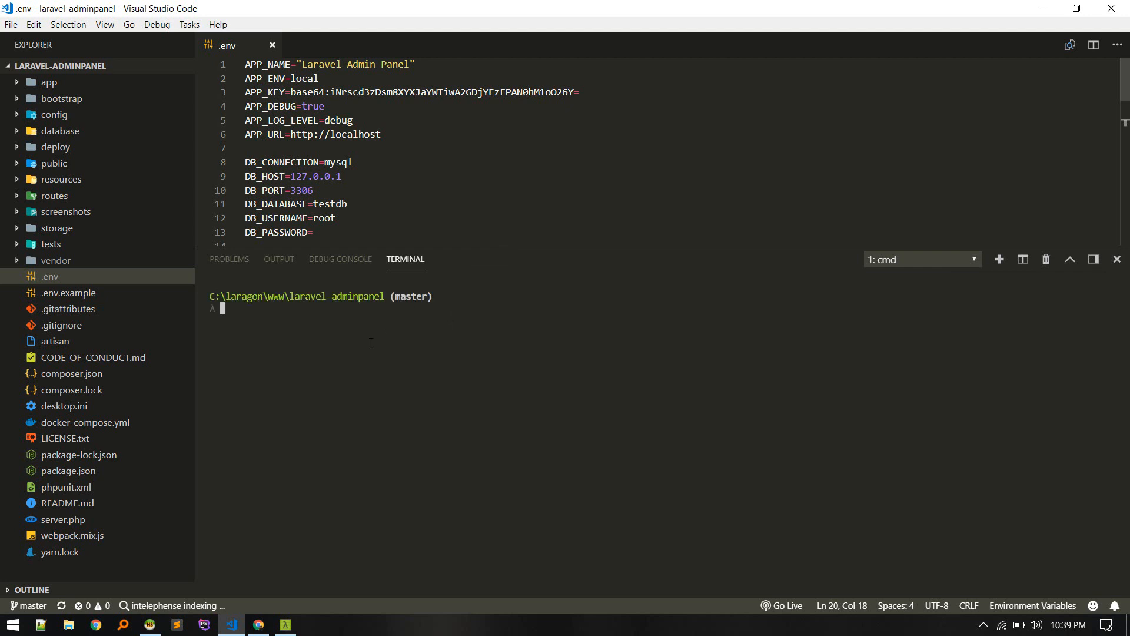
# Run 'php artisan migrate' to create the database tables
pyautogui.write('pa')
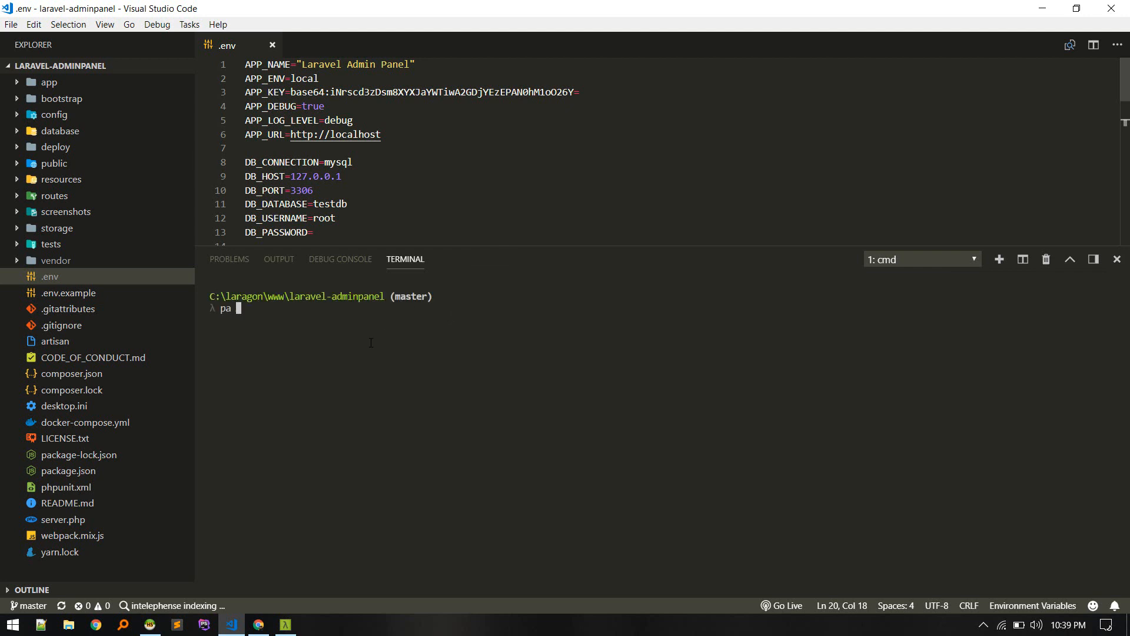
pyautogui.write('migra')
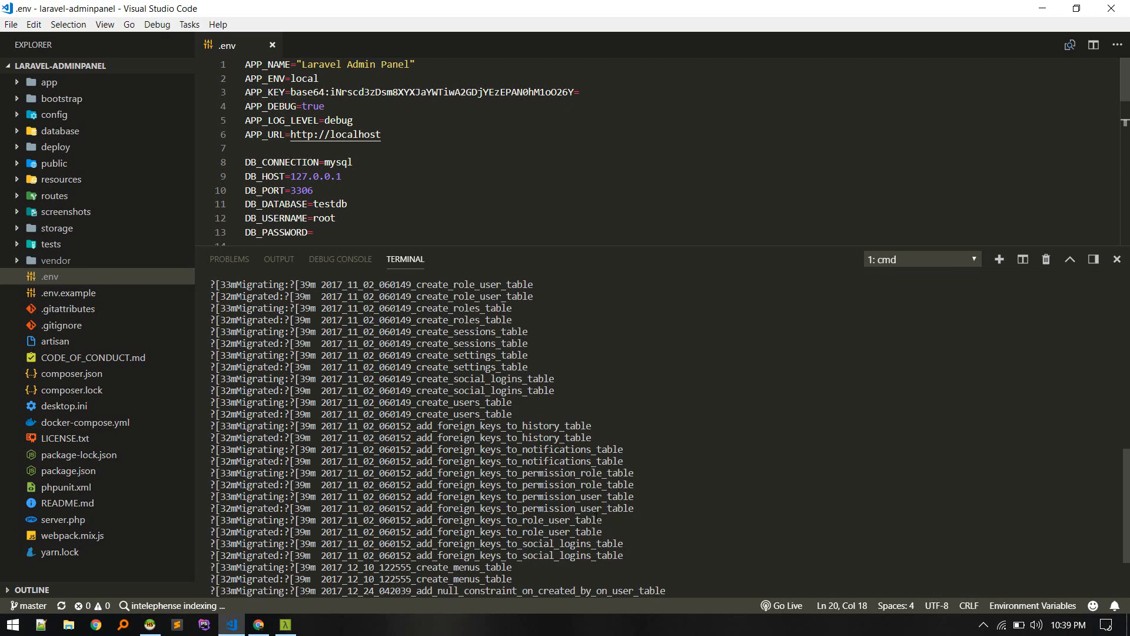
pyautogui.scroll(-3)
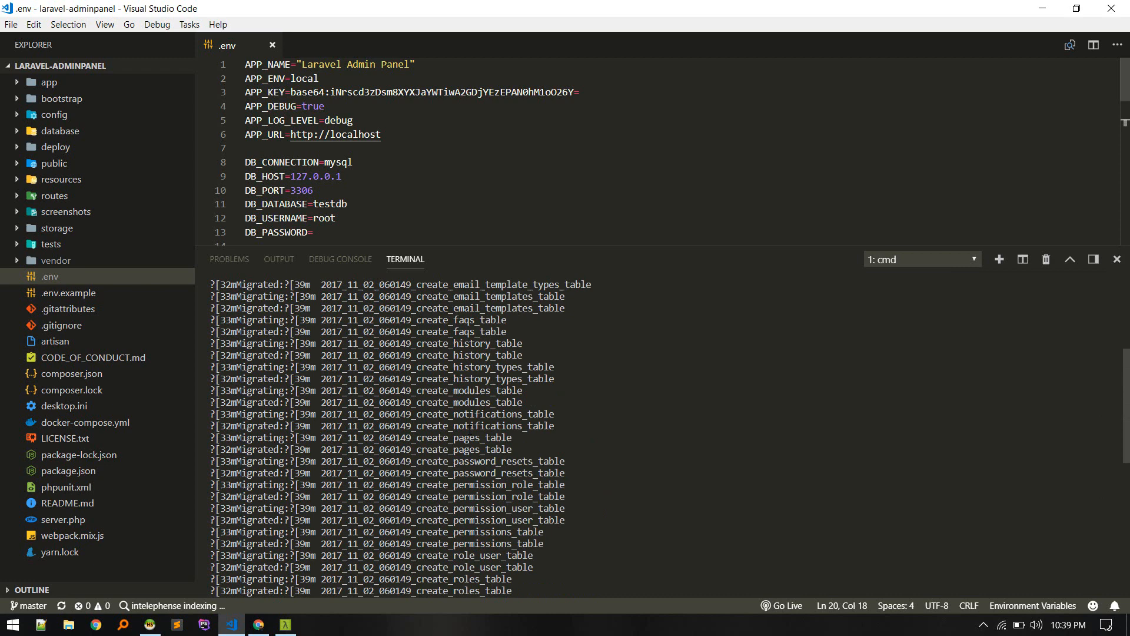
pyautogui.scroll(-3)
pyautogui.write('pa d')
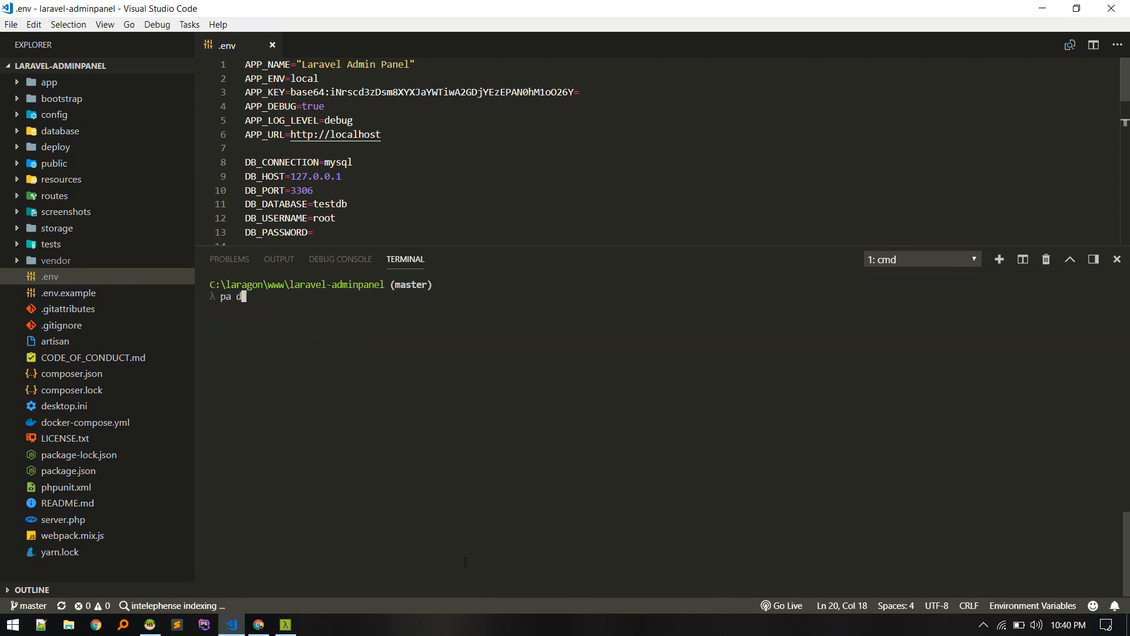
# Run 'php artisan db:seed' to load the default access, pages, menu and settings data
pyautogui.write('b')
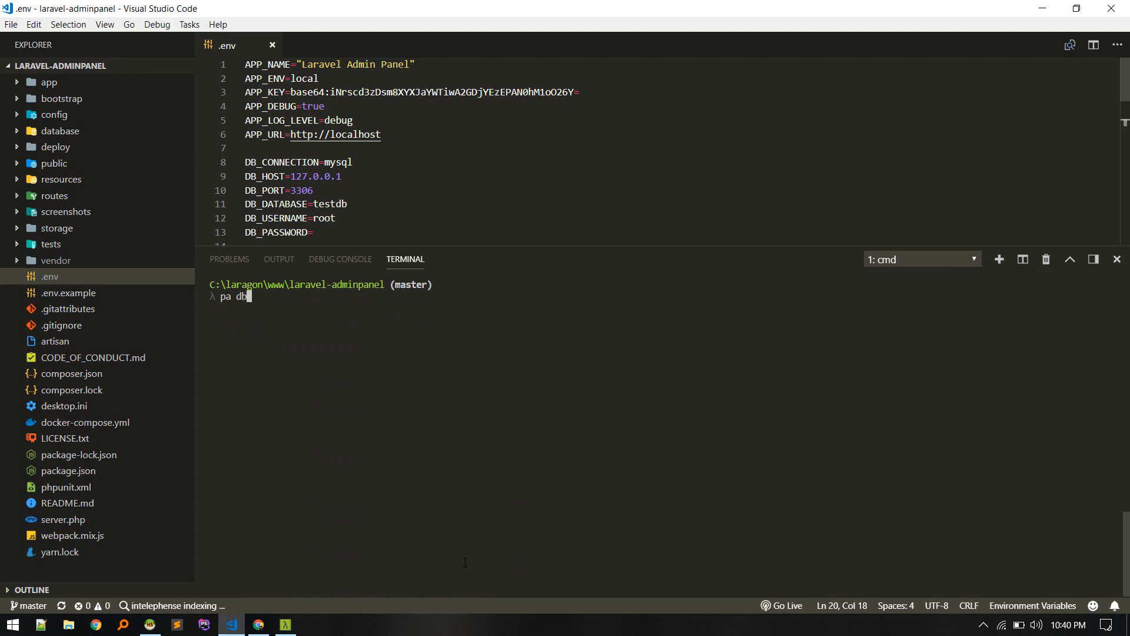
pyautogui.write(':seed')
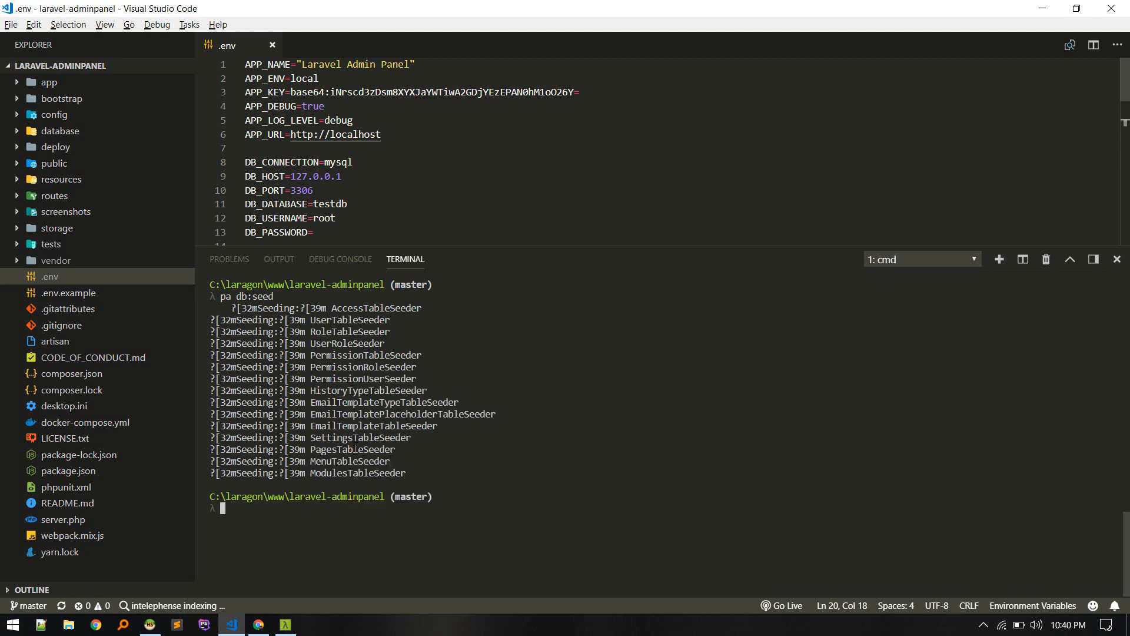
# Check package.json and run 'npm install' to fetch the JavaScript dependencies
pyautogui.click(68, 470)
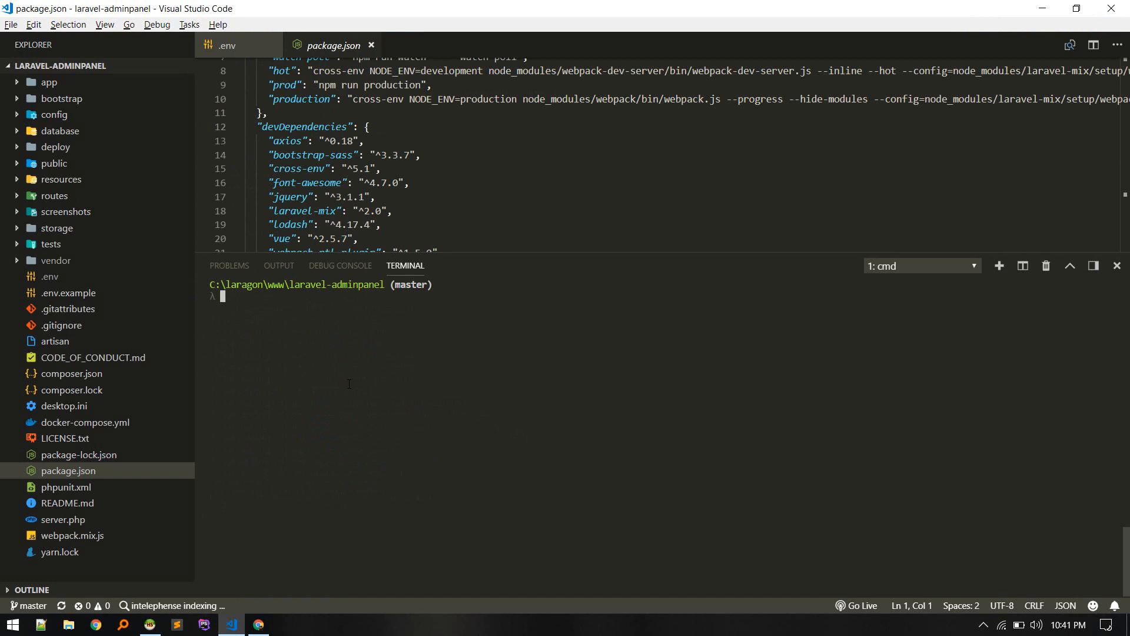
pyautogui.write('npm install')
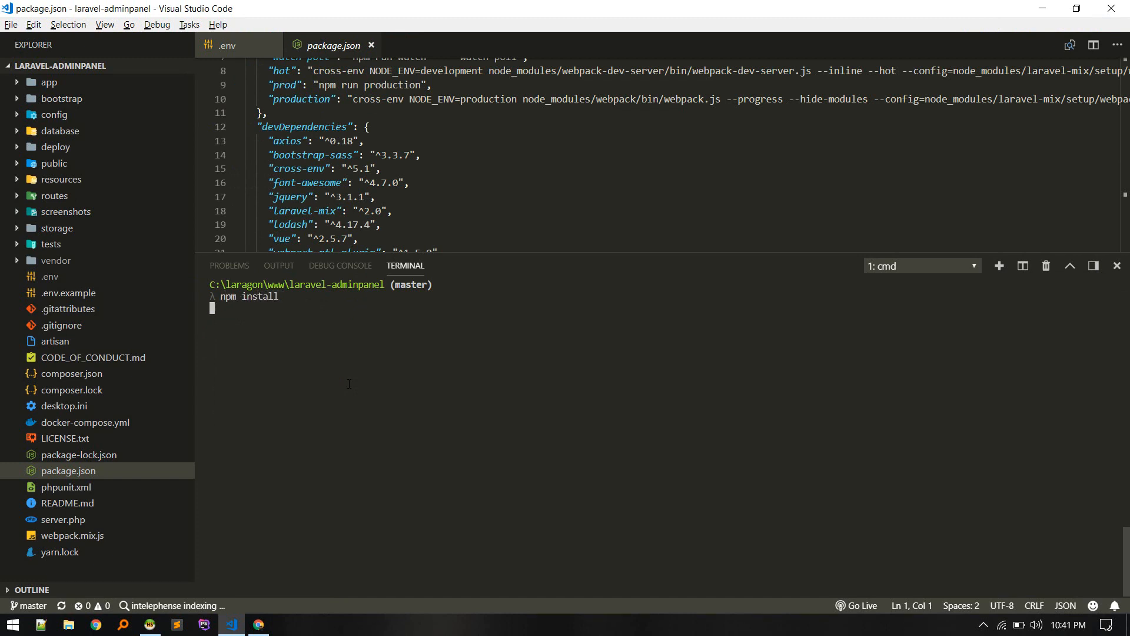
pyautogui.scroll(-3)
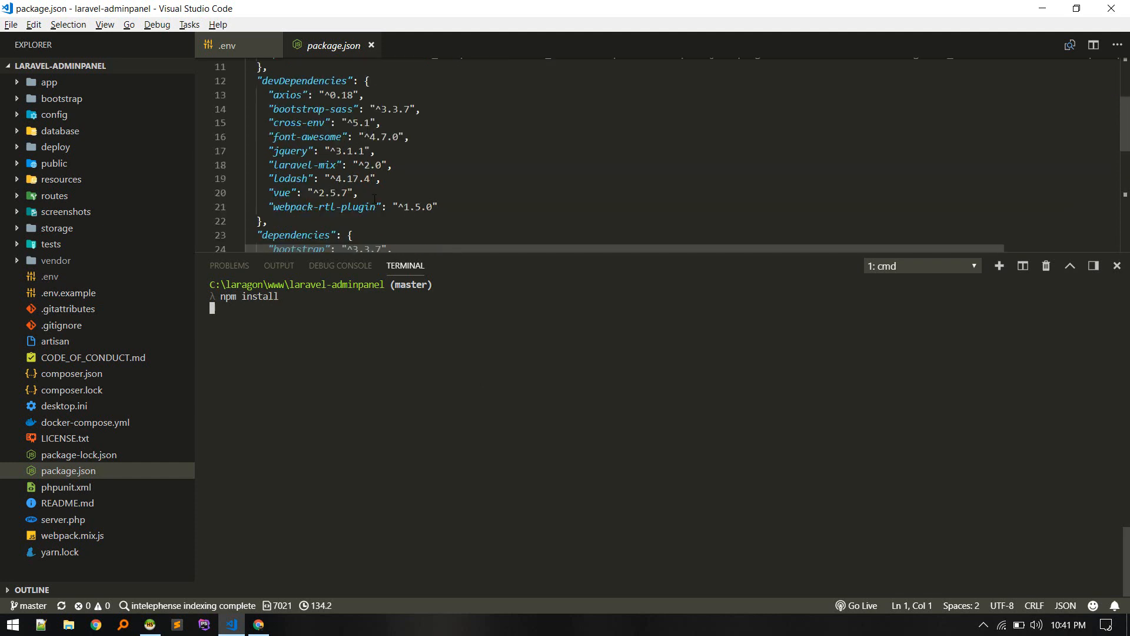
# Start the development asset build with 'npm run dev'
pyautogui.click(94, 358)
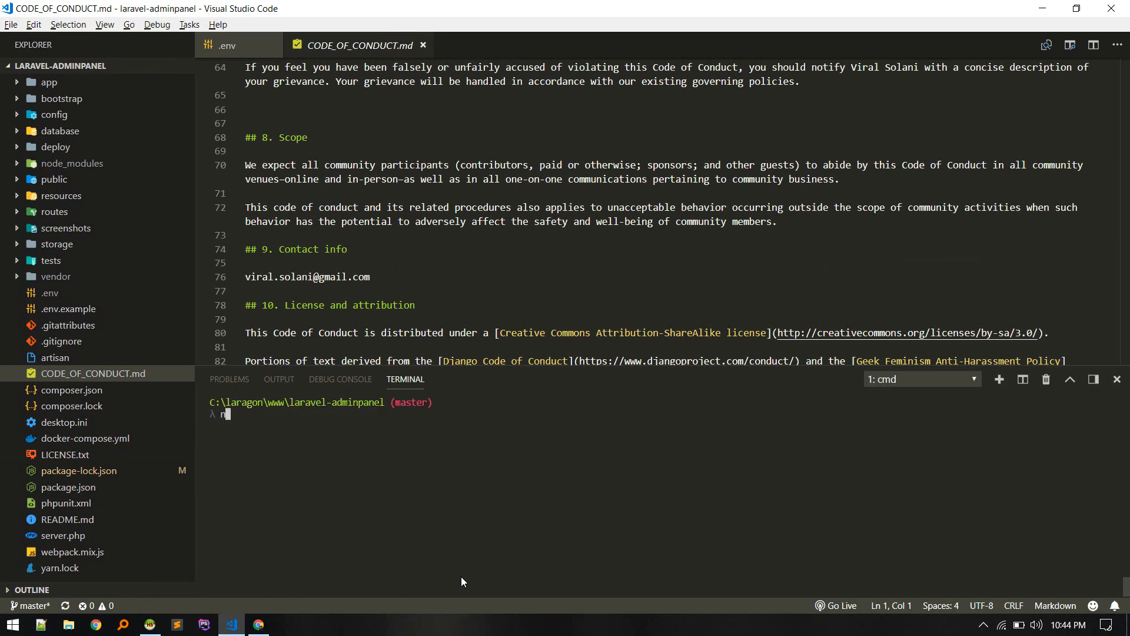
pyautogui.write('npm run')
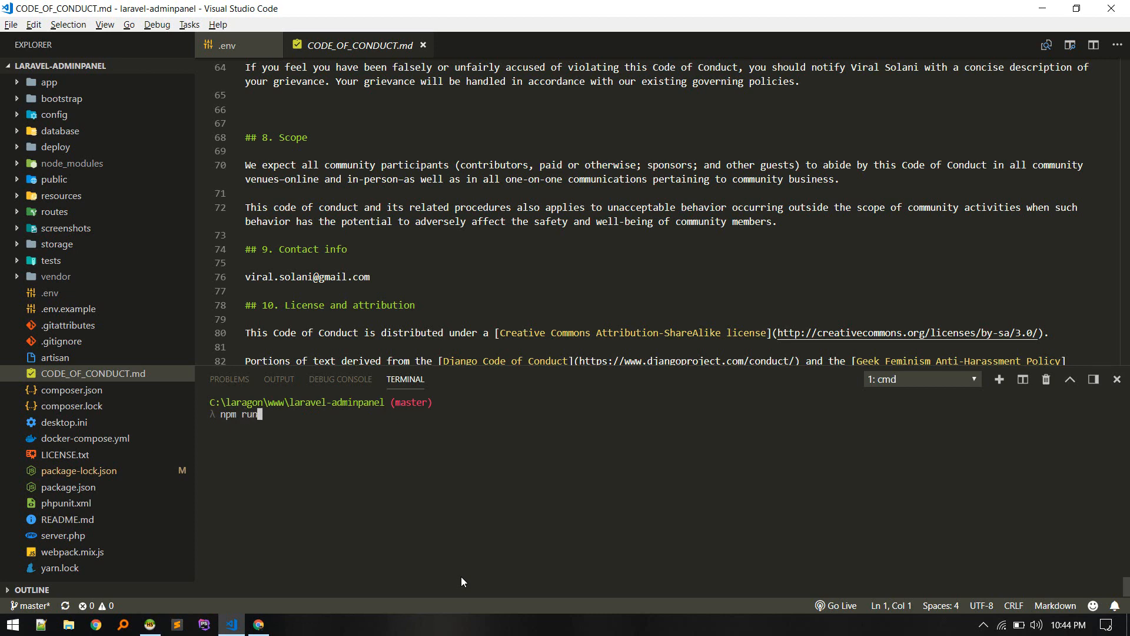
pyautogui.write('dev')
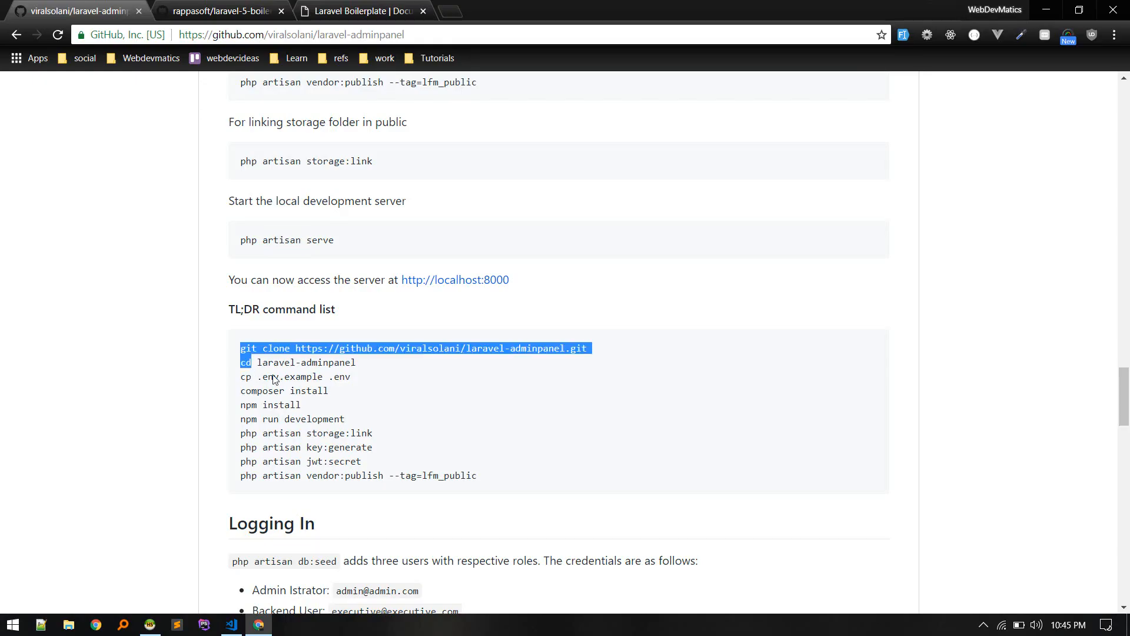
# Select 'php artisan storage:link' from the README's TL;DR list and return to the VS Code terminal
pyautogui.click(309, 460)
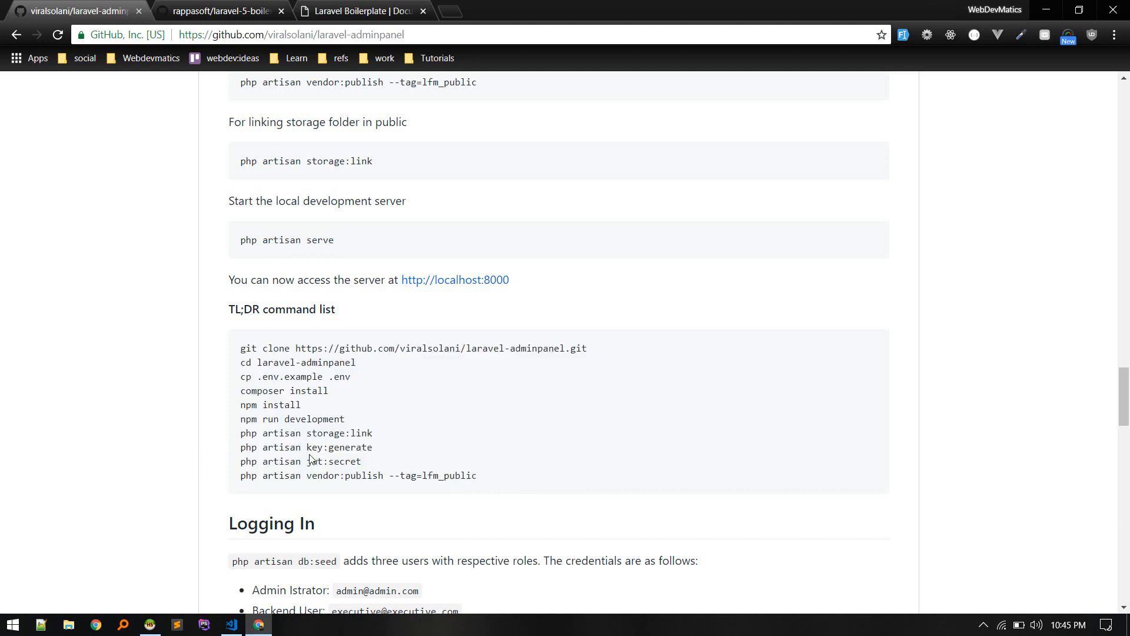
pyautogui.doubleClick(293, 345)
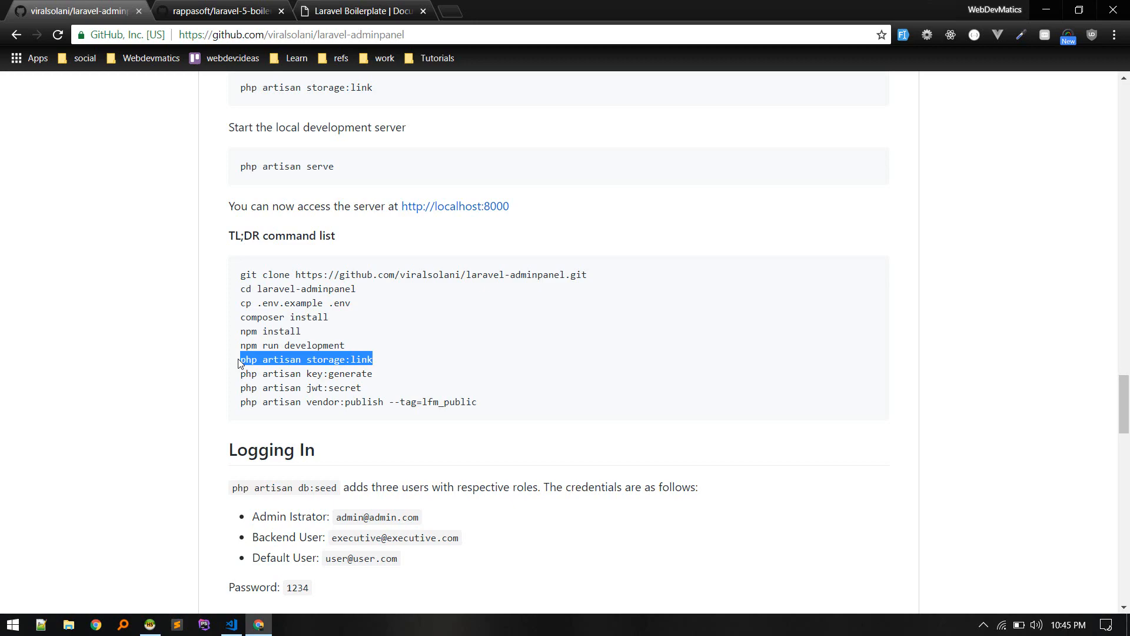
pyautogui.click(231, 624)
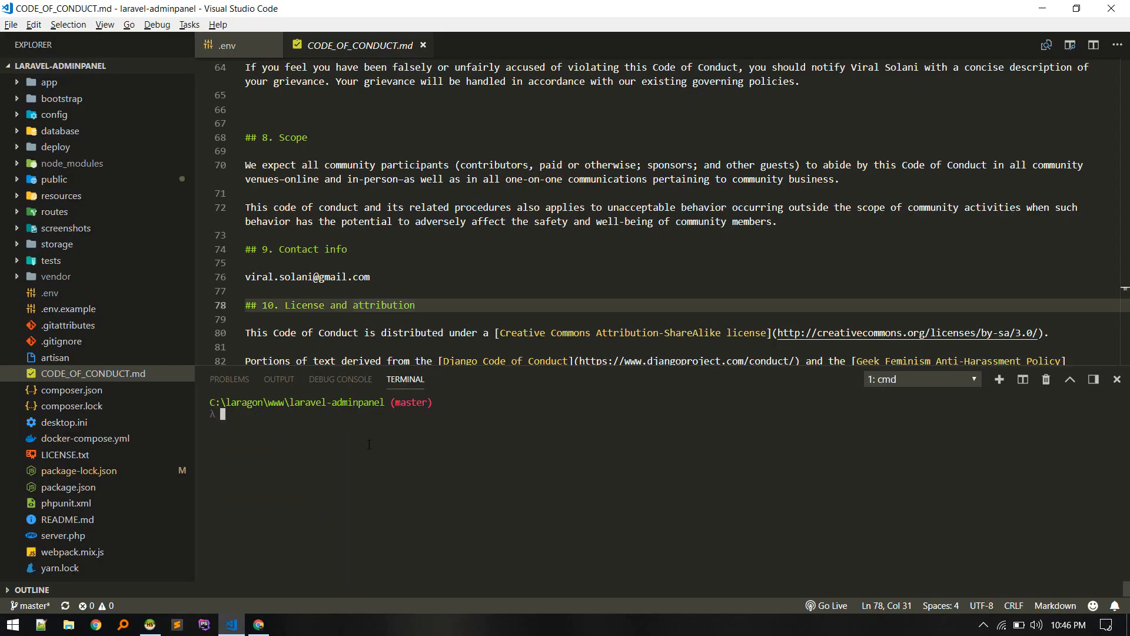
# Run 'php artisan storage:link' and start the local server with 'php artisan serve'
pyautogui.write('php artisan storage:link')
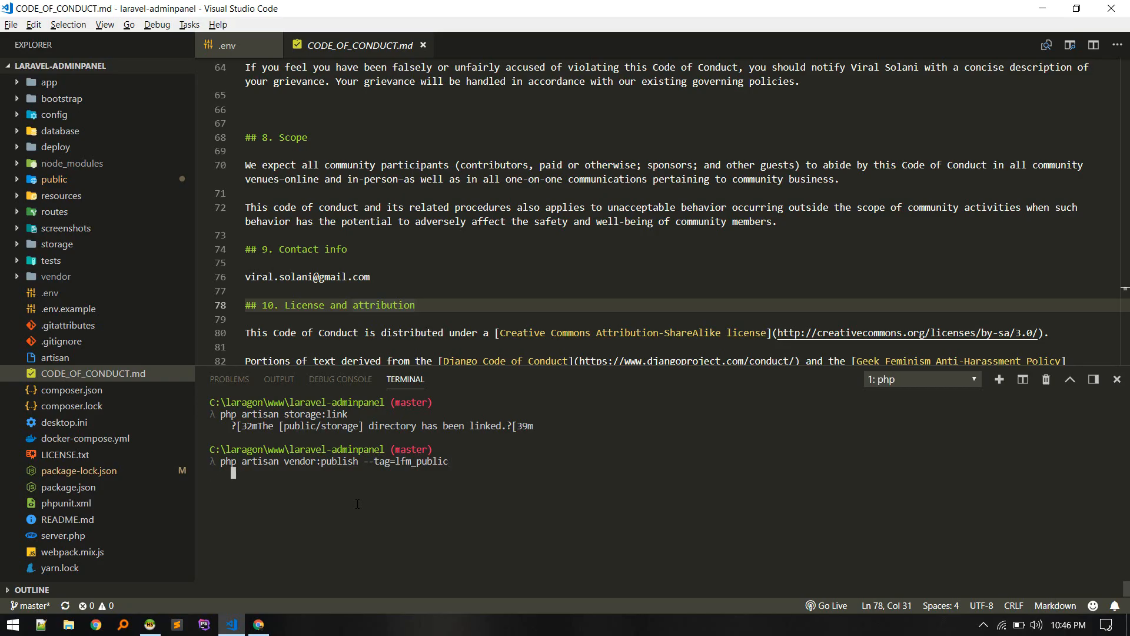
pyautogui.click(226, 46)
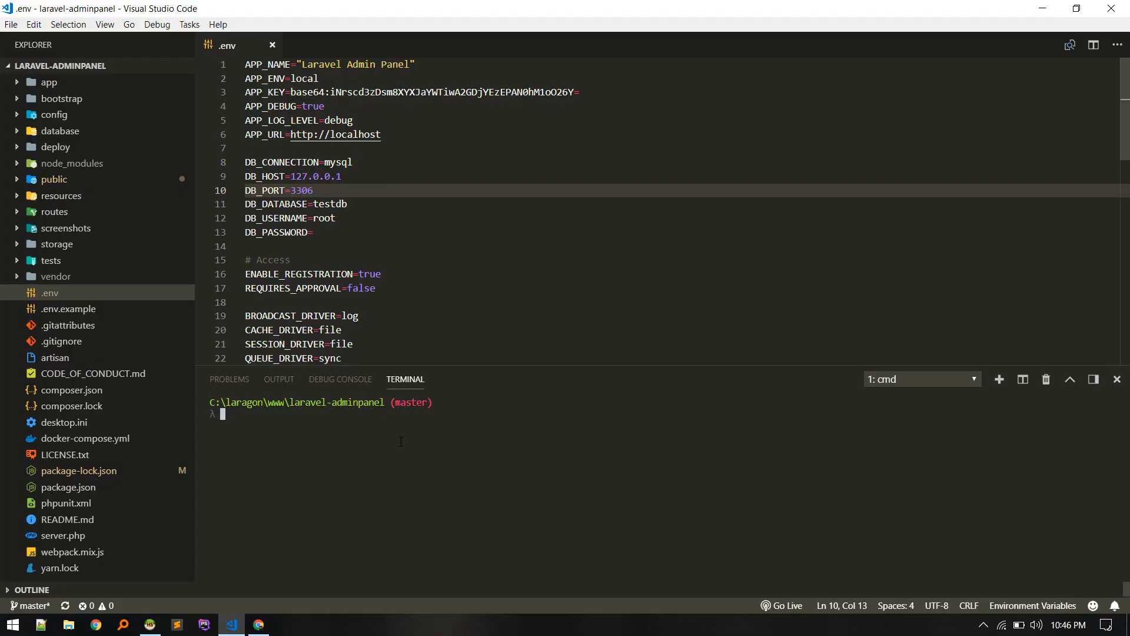
pyautogui.write('pa')
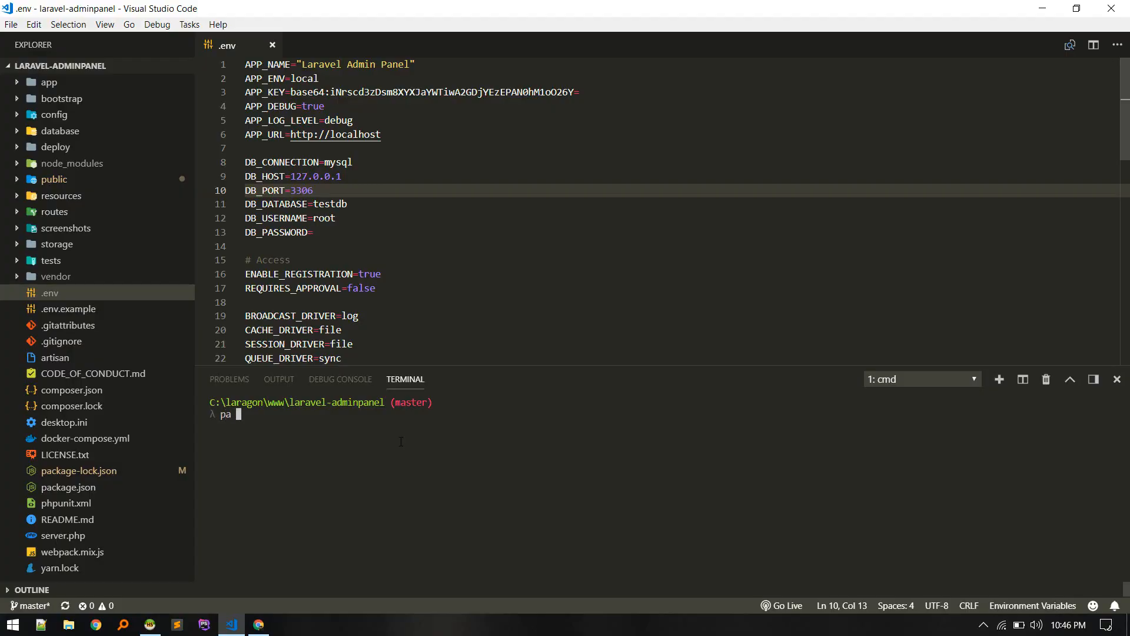
pyautogui.write('serve')
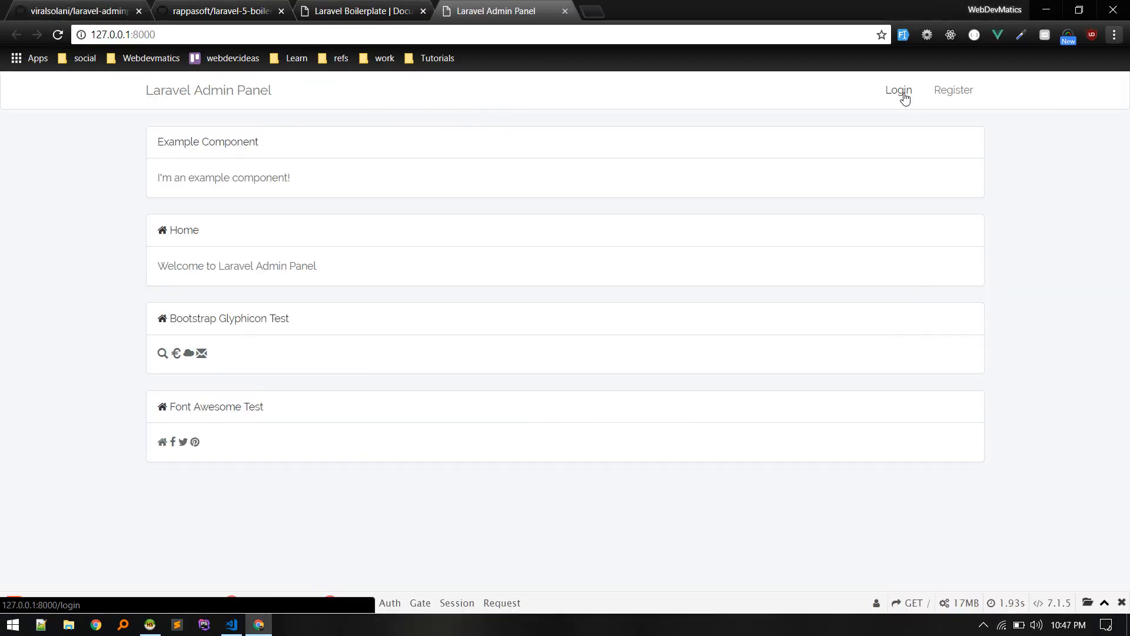
# Go to the Login page and look up the seeded admin credentials in the README
pyautogui.click(899, 89)
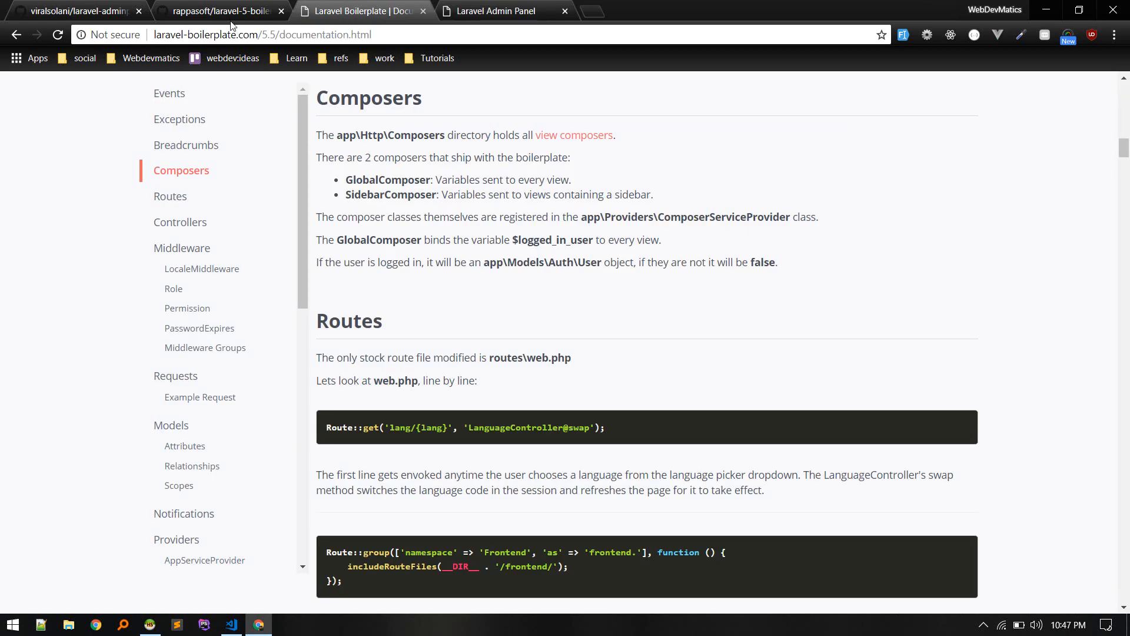
pyautogui.click(72, 11)
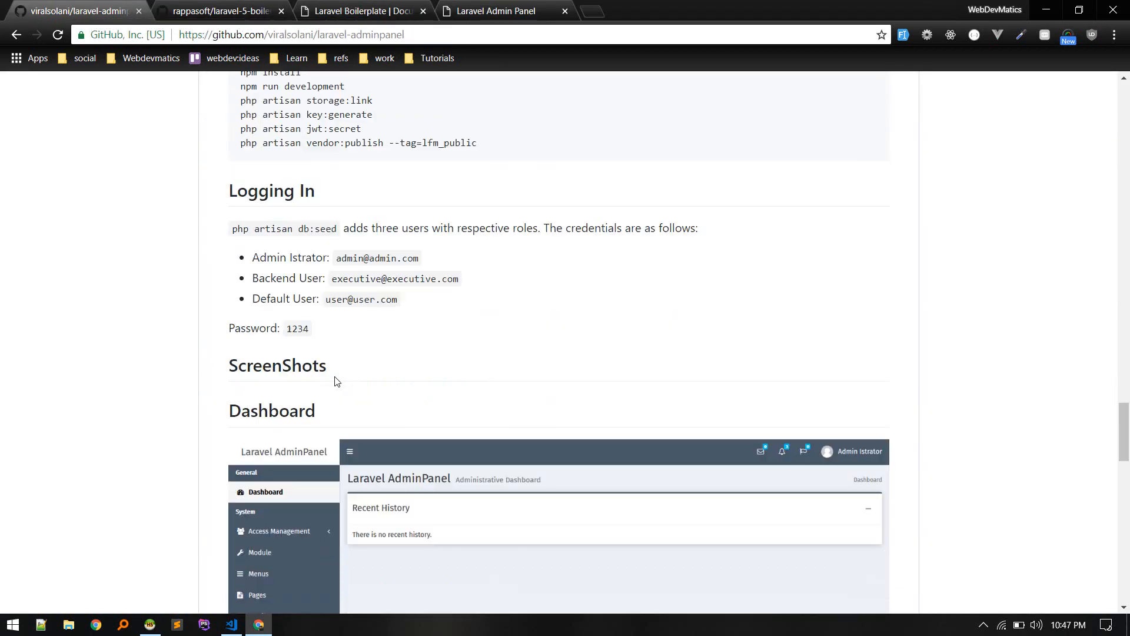
pyautogui.scroll(-3)
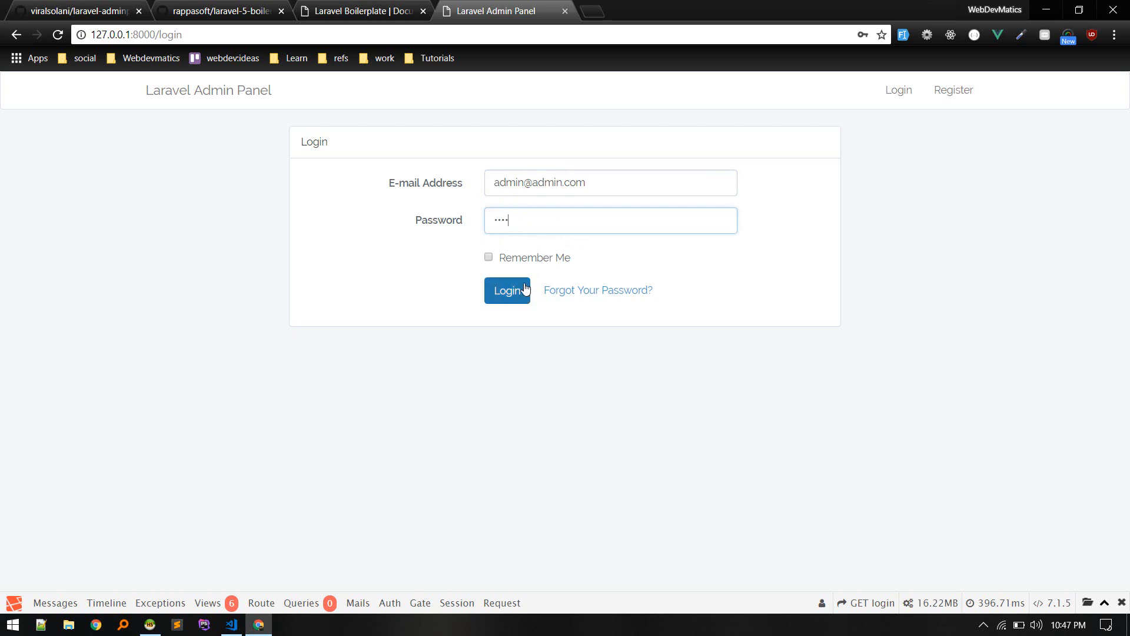
pyautogui.click(507, 290)
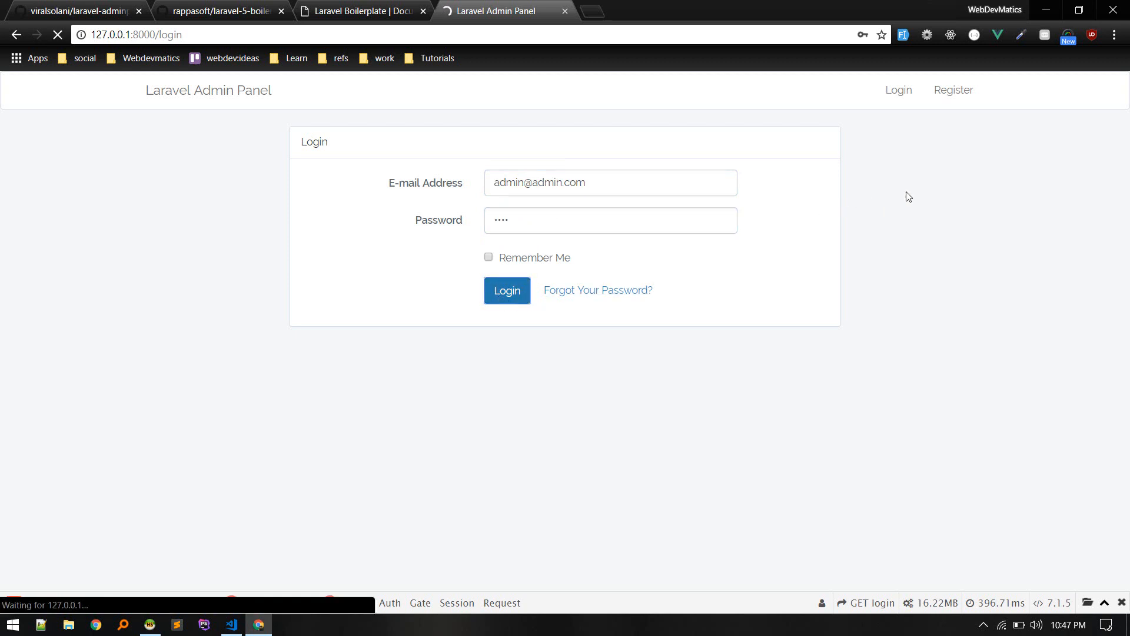
pyautogui.click(506, 291)
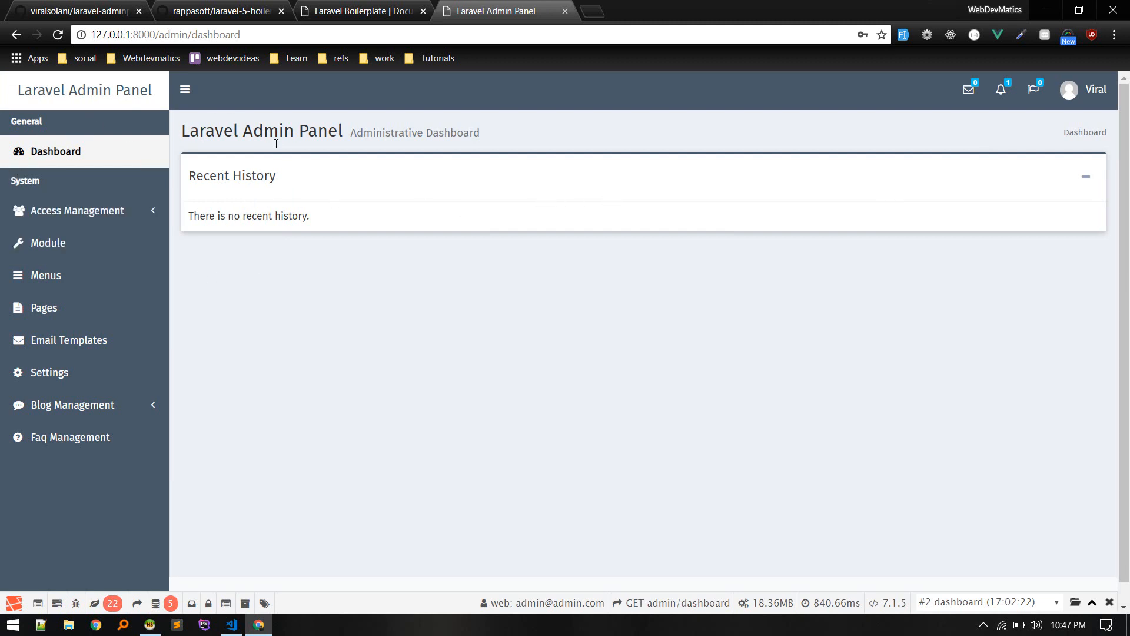
# Collapse and re-expand the sidebar navigation, then open the user menu toward Edit Profile
pyautogui.click(185, 89)
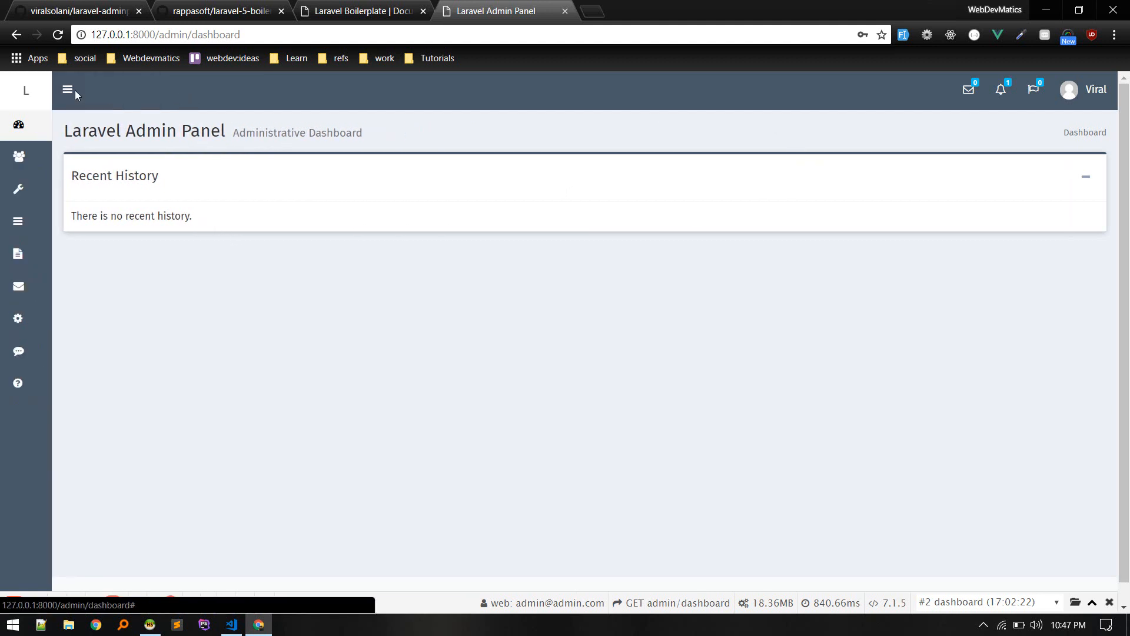
pyautogui.click(52, 89)
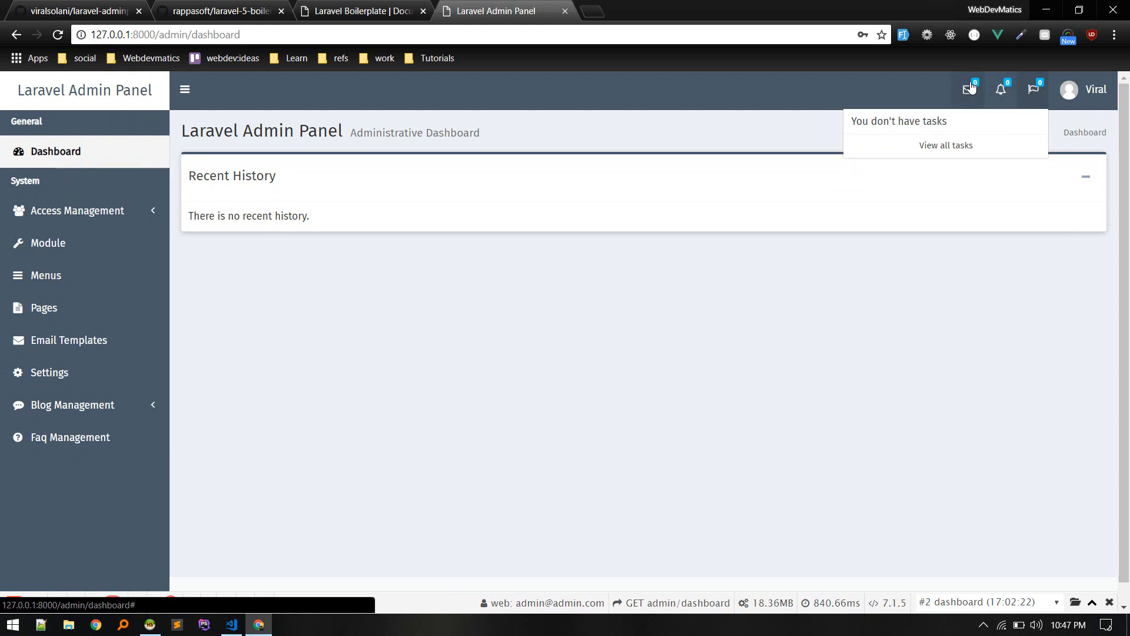
pyautogui.click(969, 89)
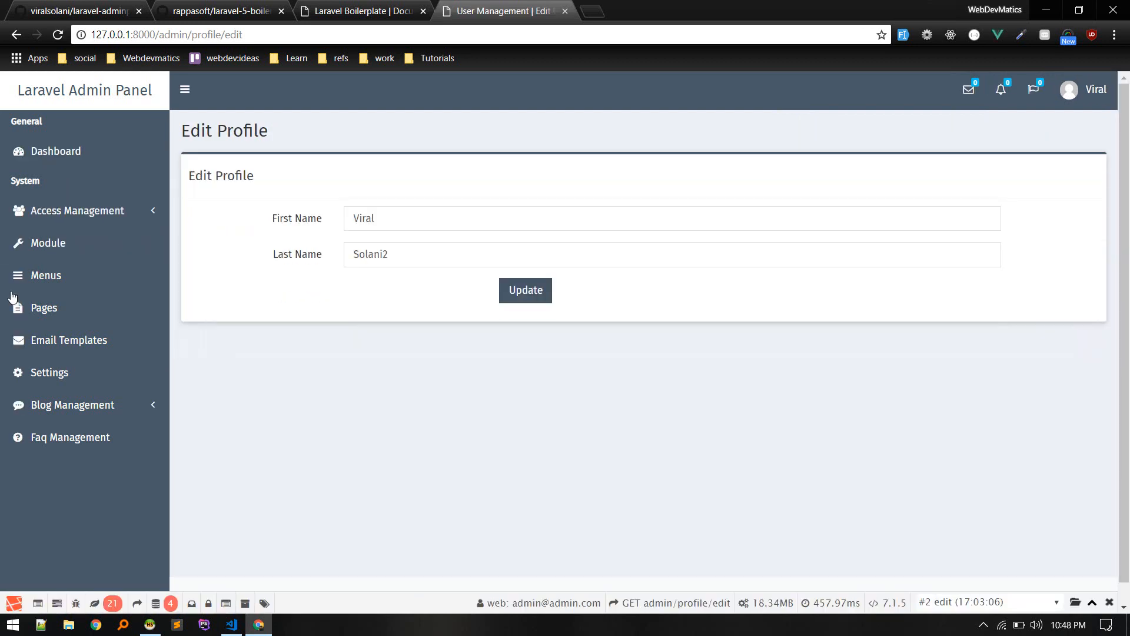
pyautogui.moveTo(44, 307)
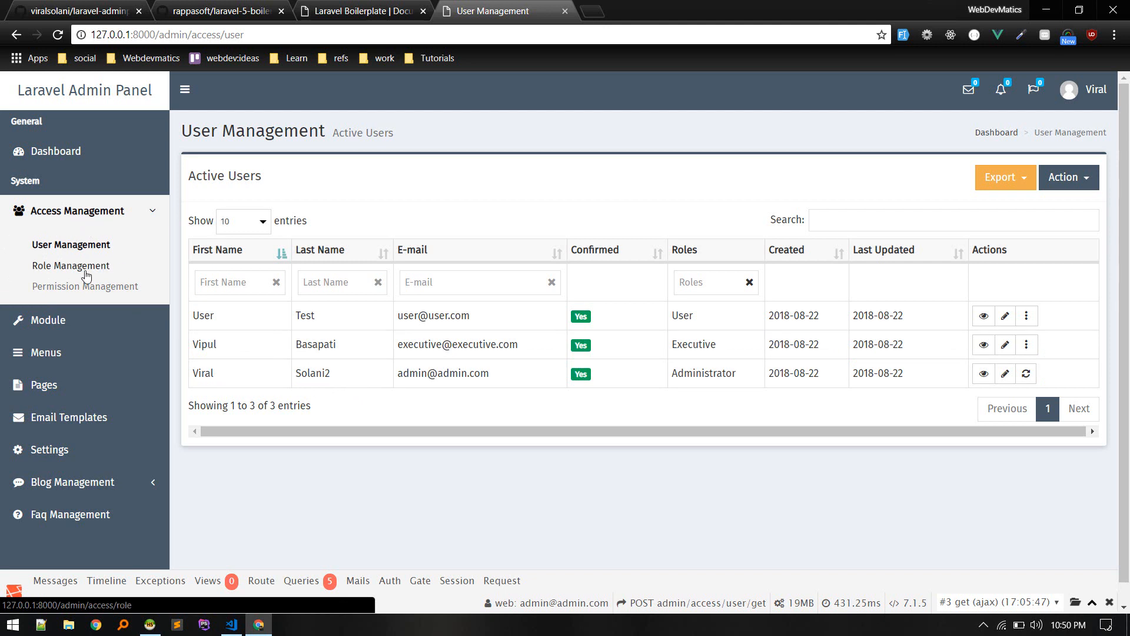
# View Role Management and the active User Management list, then return to the Administrative Dashboard
pyautogui.click(70, 265)
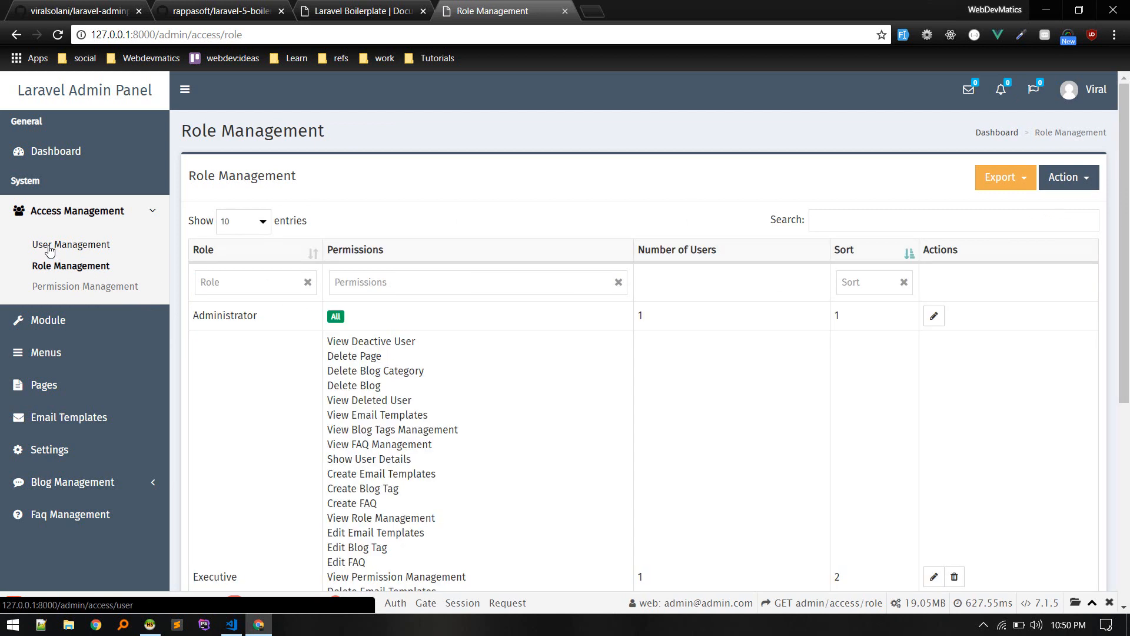
pyautogui.click(70, 245)
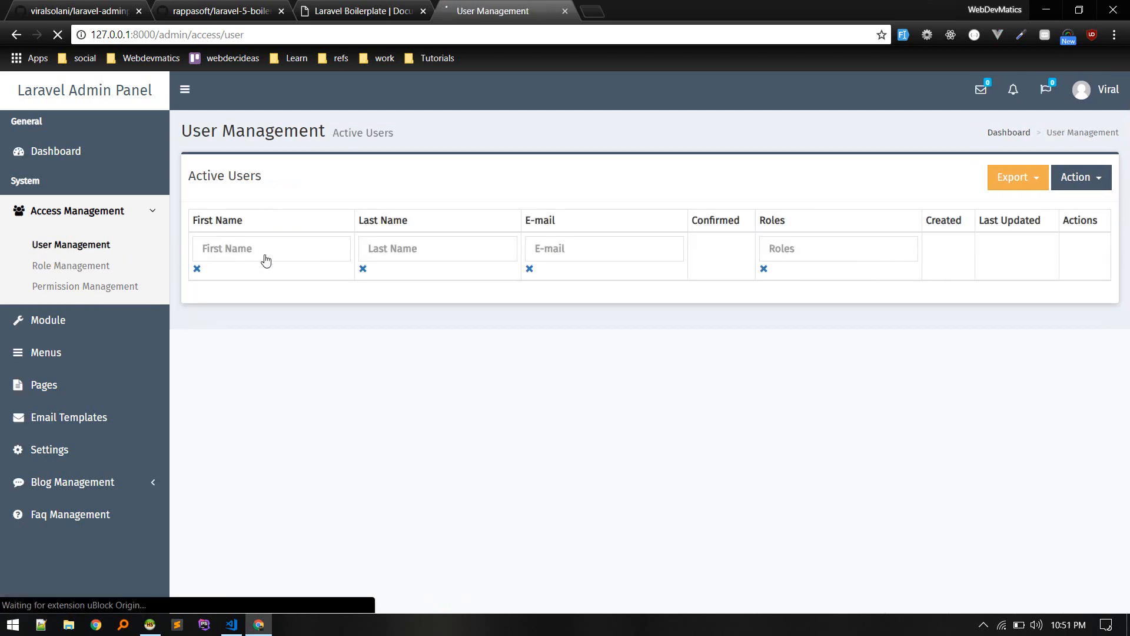
pyautogui.click(271, 281)
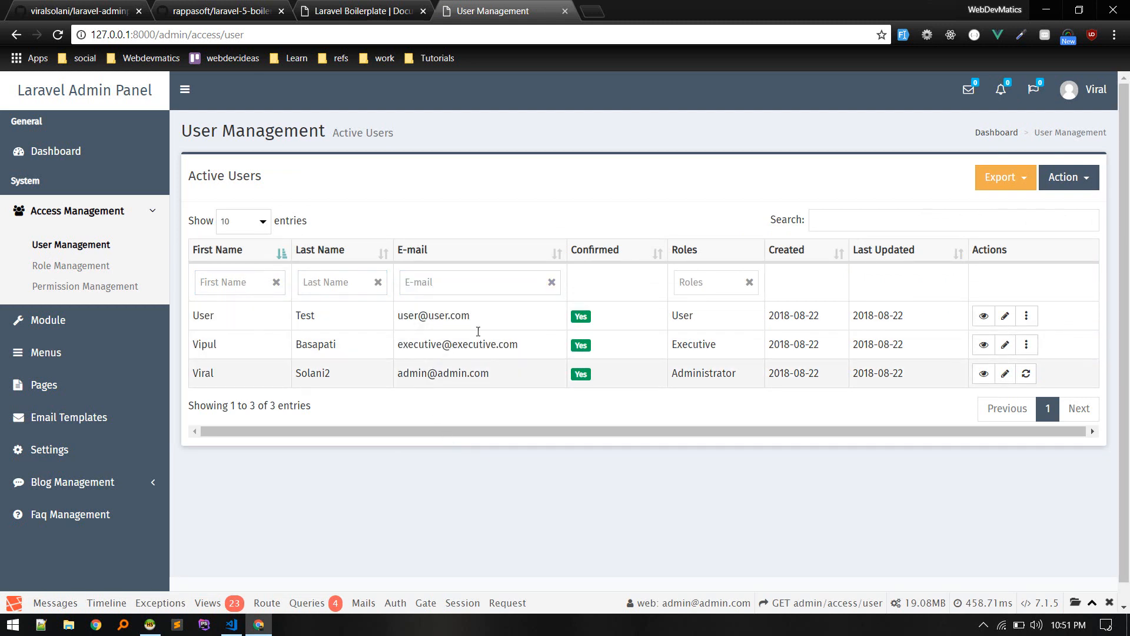
pyautogui.click(56, 151)
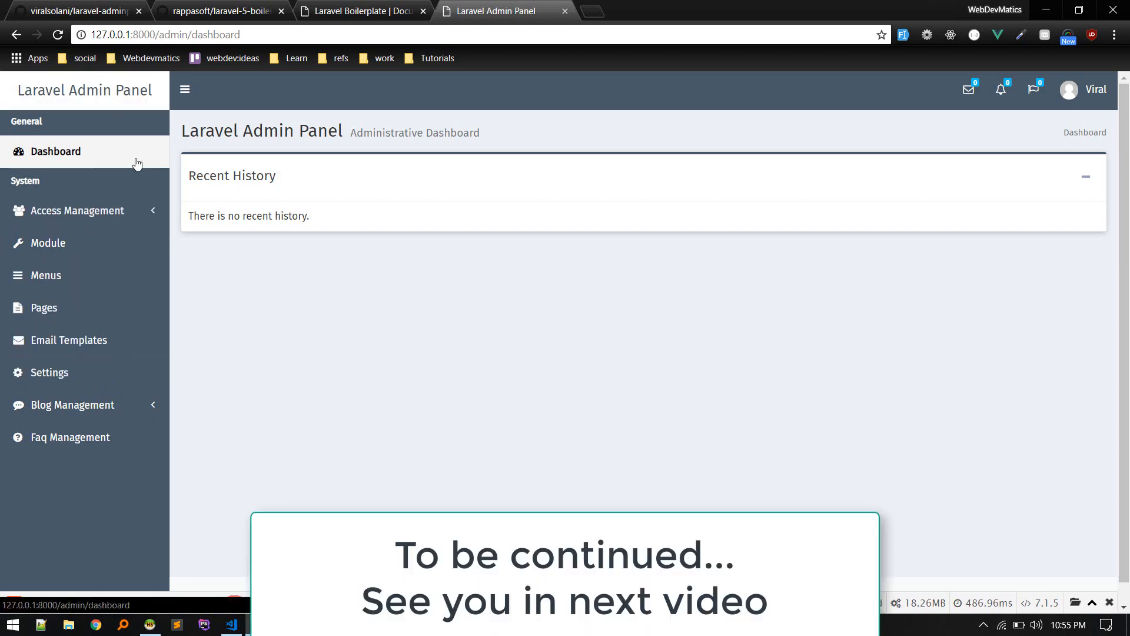
pyautogui.moveTo(98, 413)
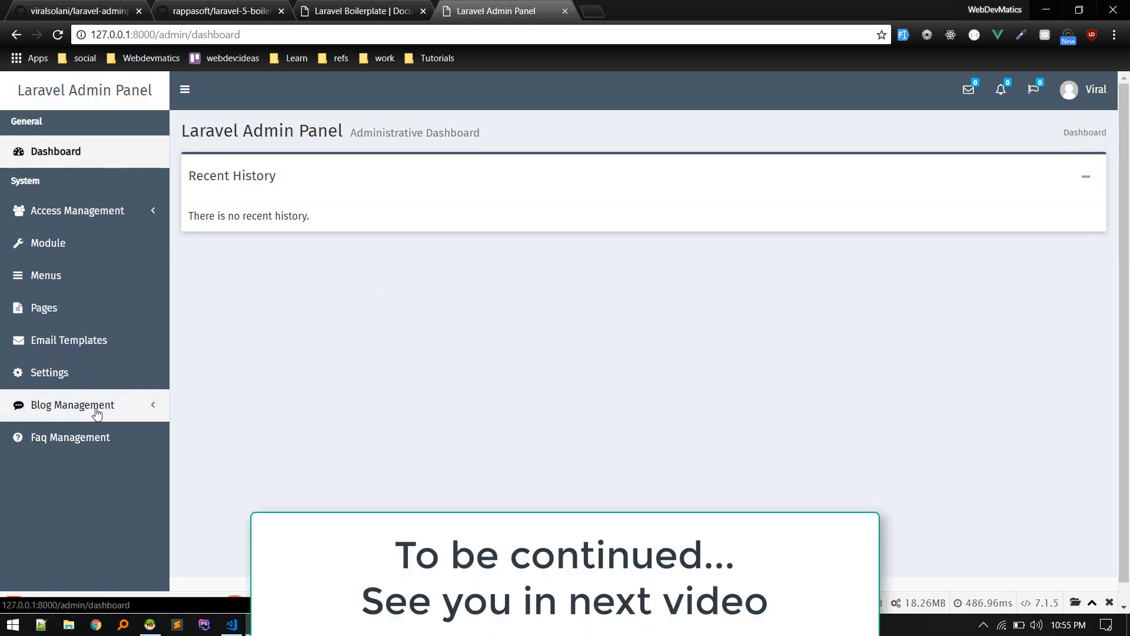